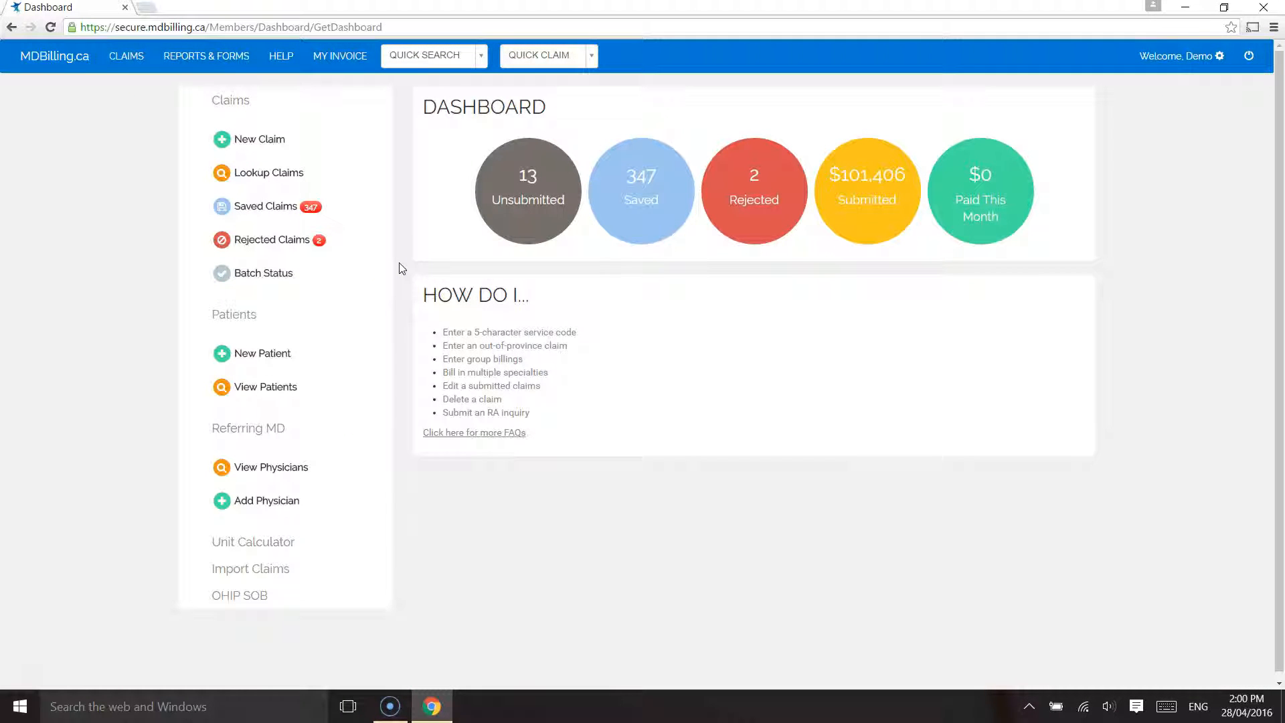
Turn on Enable Favourite Service Codes in My Preferences and save all preferences
{"action": "left_click", "coordinate": [1181, 56]}
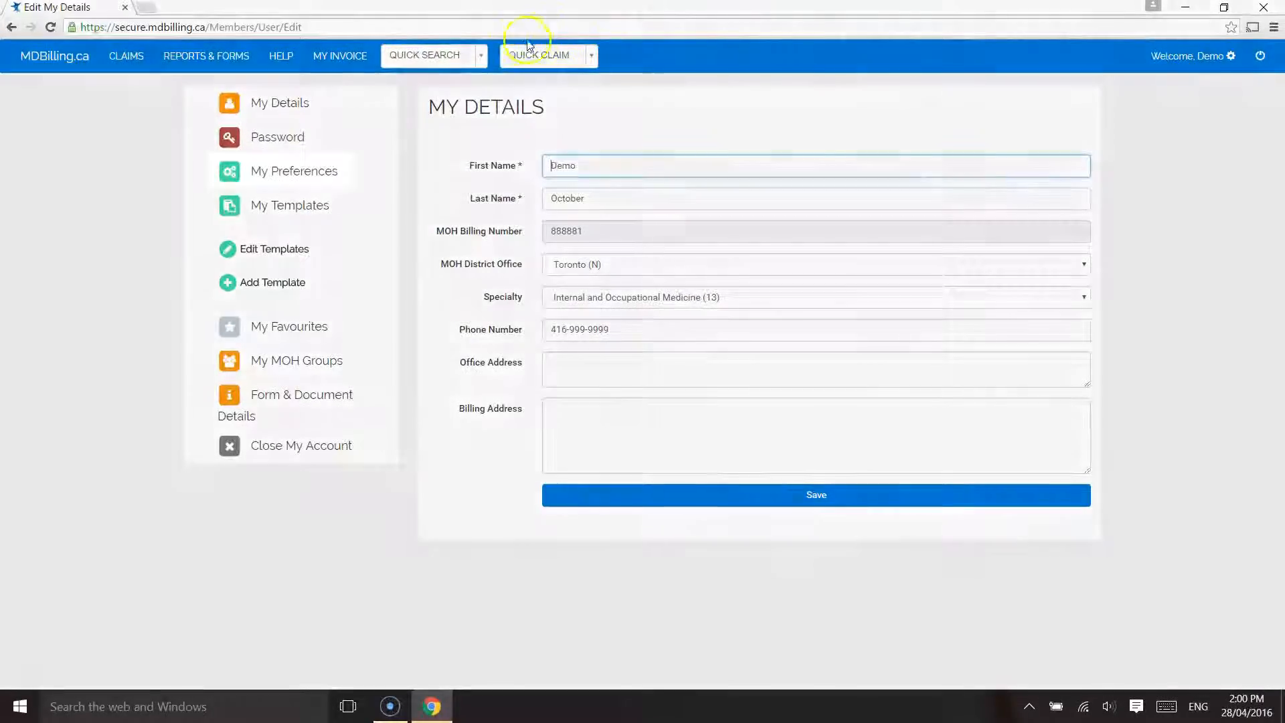
{"action": "left_click", "coordinate": [293, 171]}
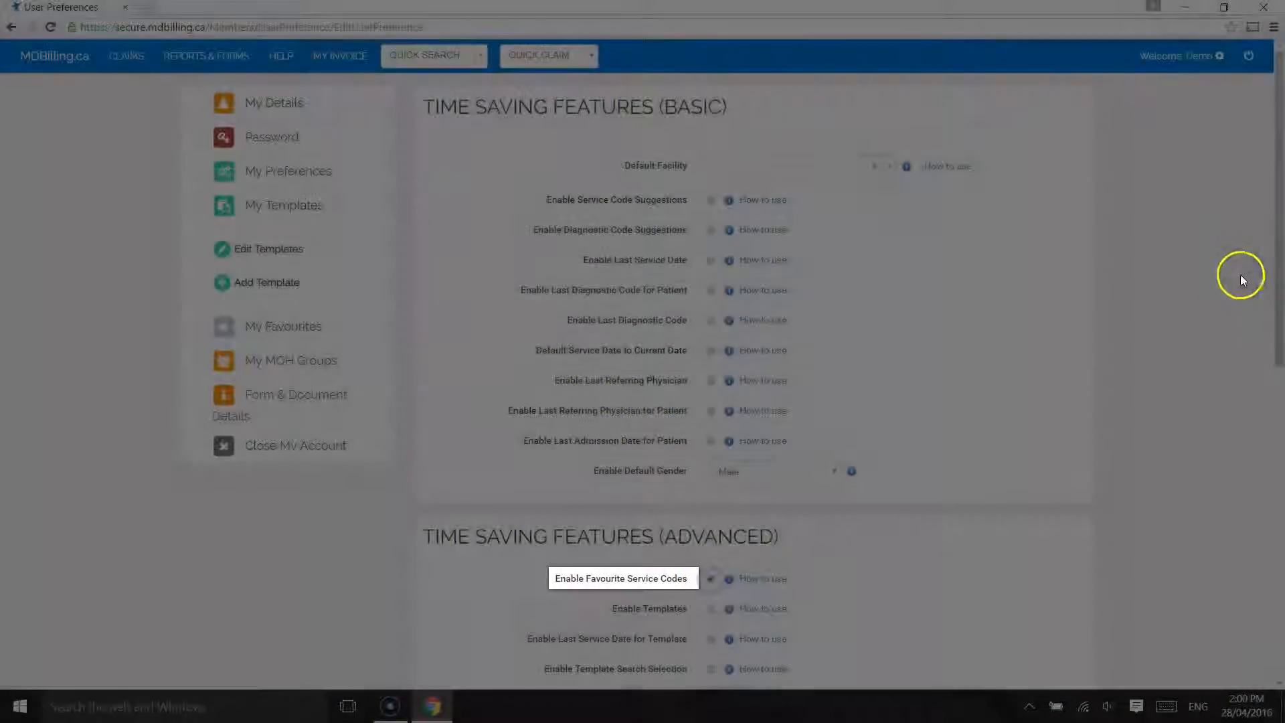
{"action": "scroll", "scroll_direction": "down", "scroll_amount": 3}
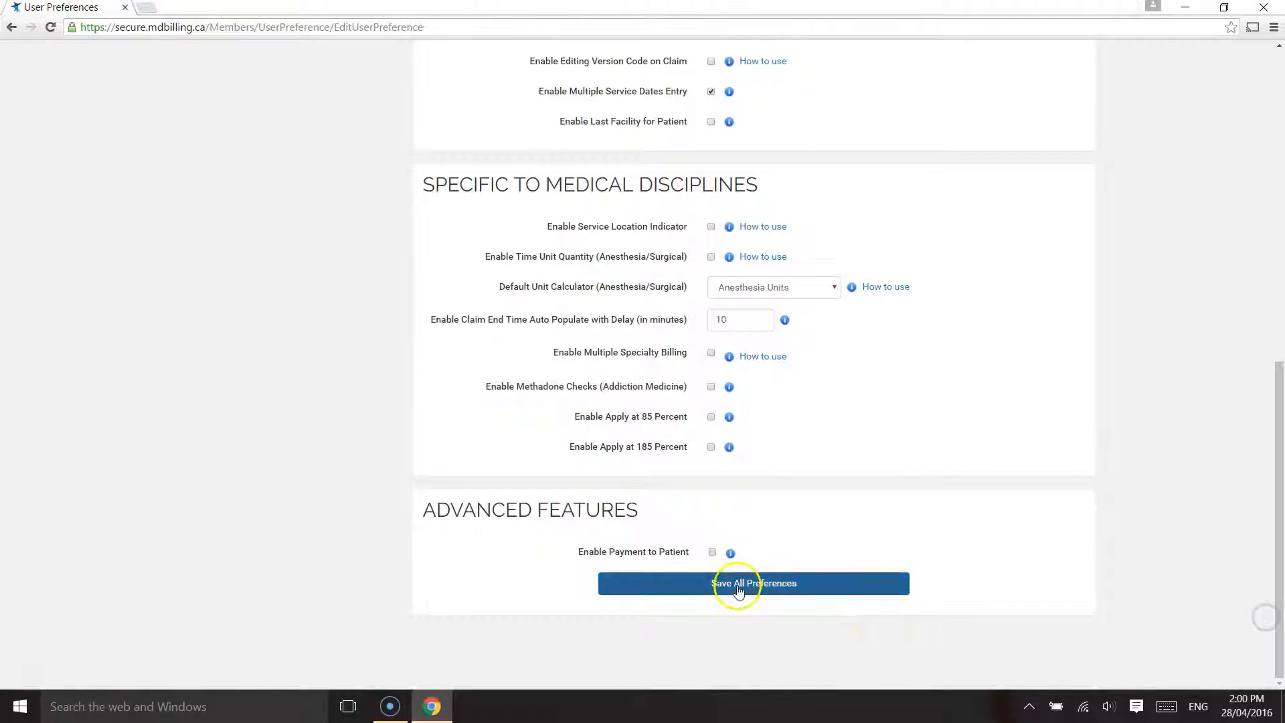
{"action": "left_click", "coordinate": [752, 583]}
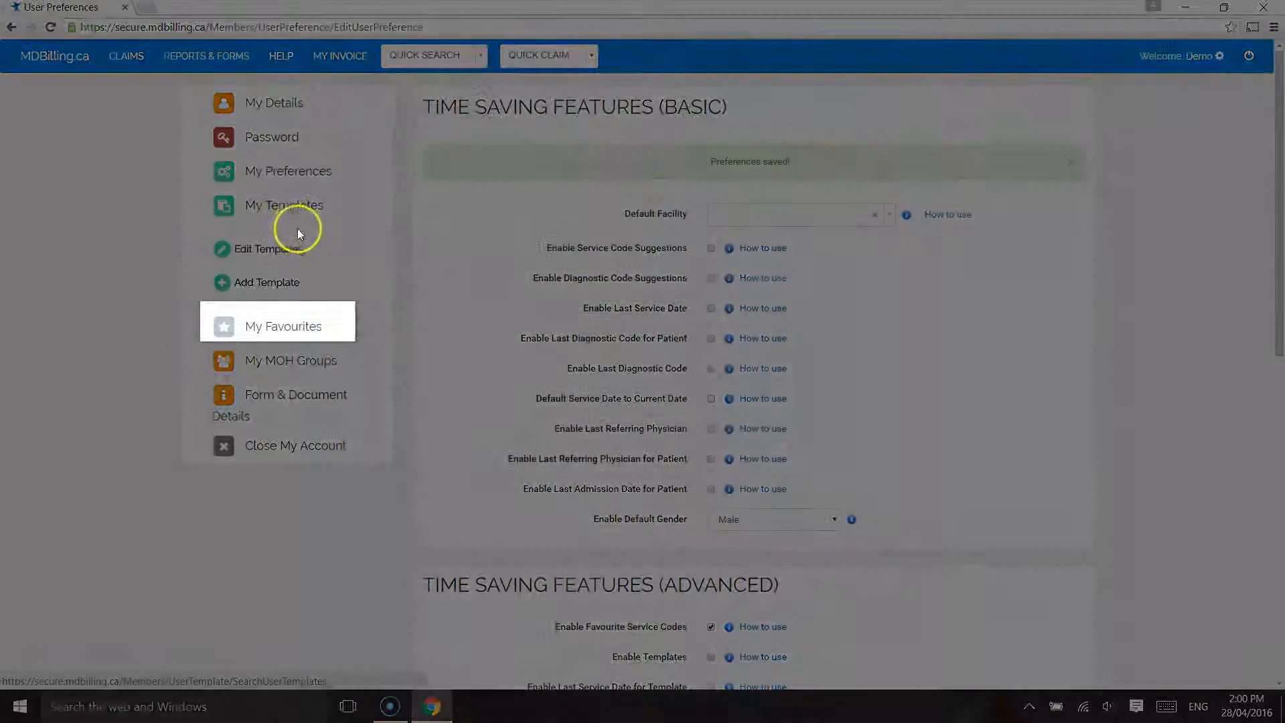
Add favourites A135A (Consult) and K990A (First person seen)
{"action": "left_click", "coordinate": [283, 325]}
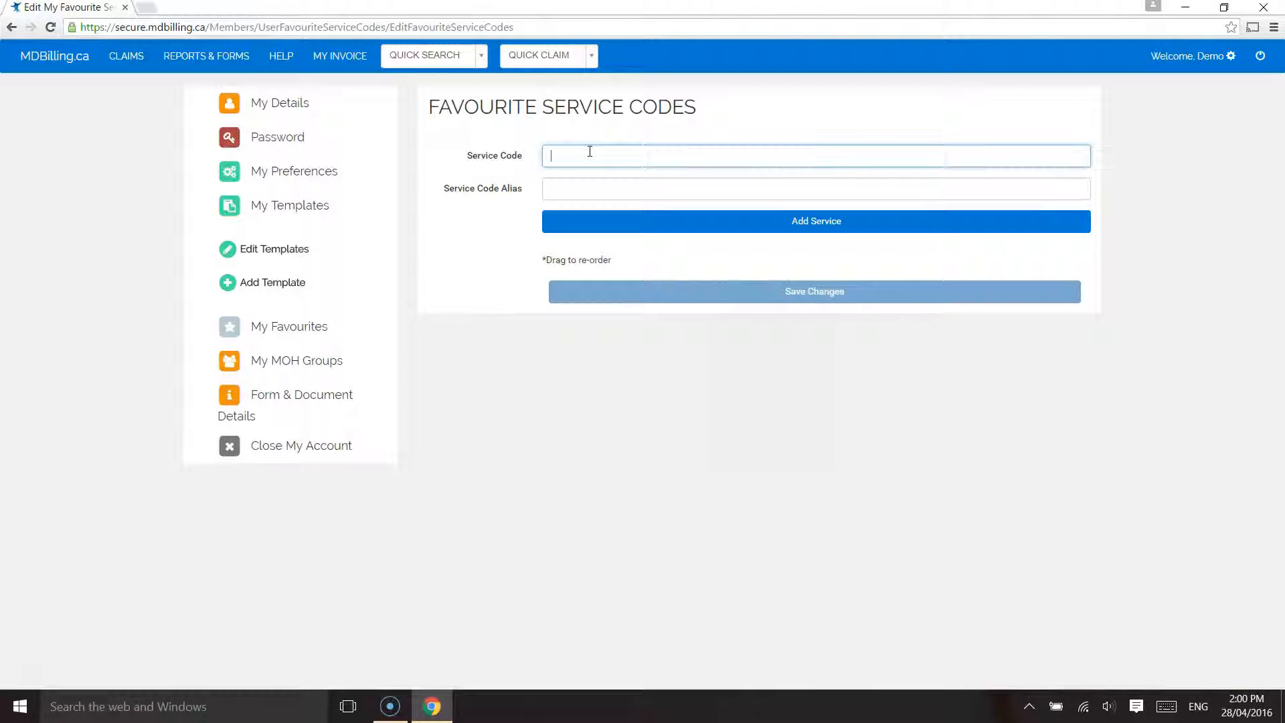
{"action": "type", "text": "A135A"}
{"action": "left_click", "coordinate": [816, 188]}
{"action": "type", "text": "Consult"}
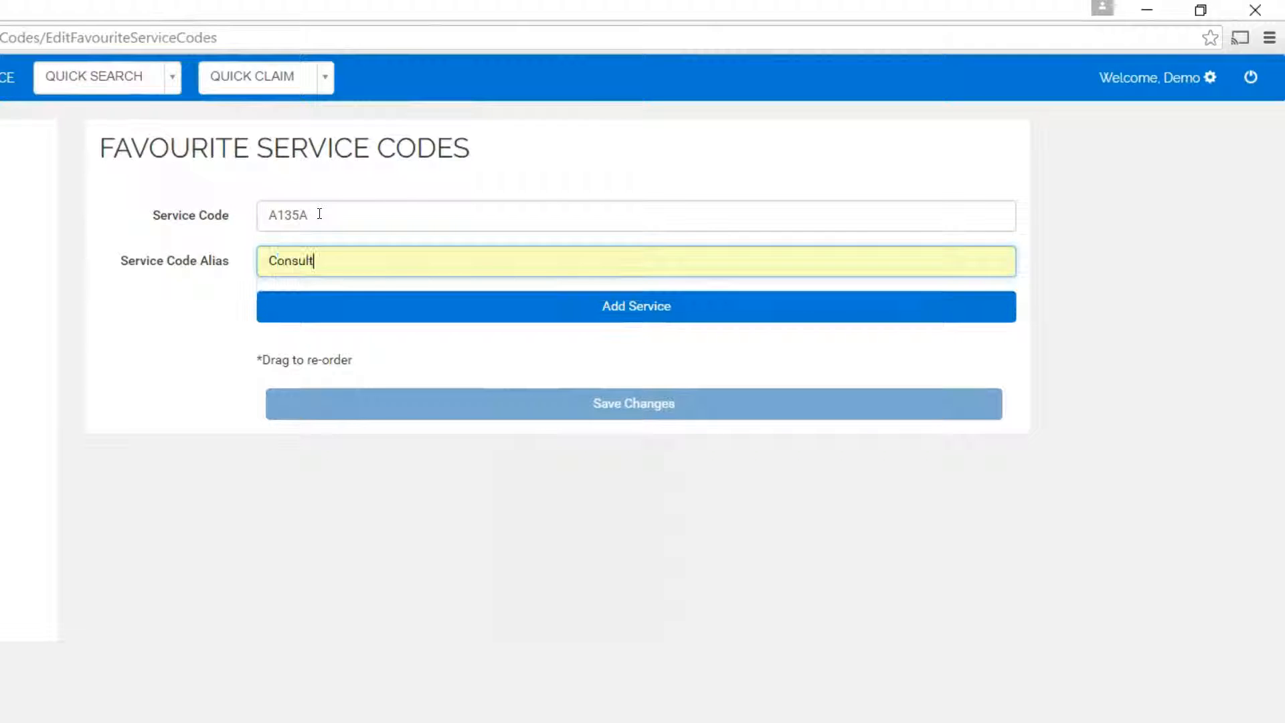
{"action": "left_click", "coordinate": [635, 306]}
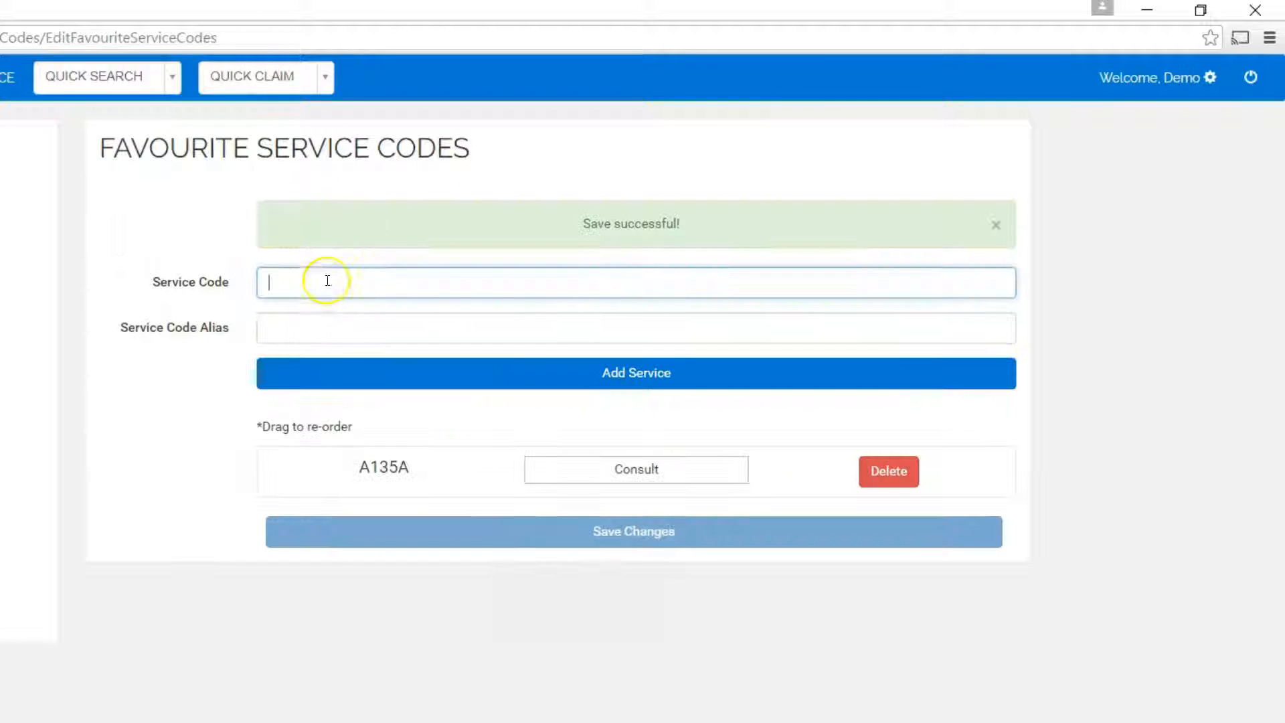
{"action": "type", "text": "k"}
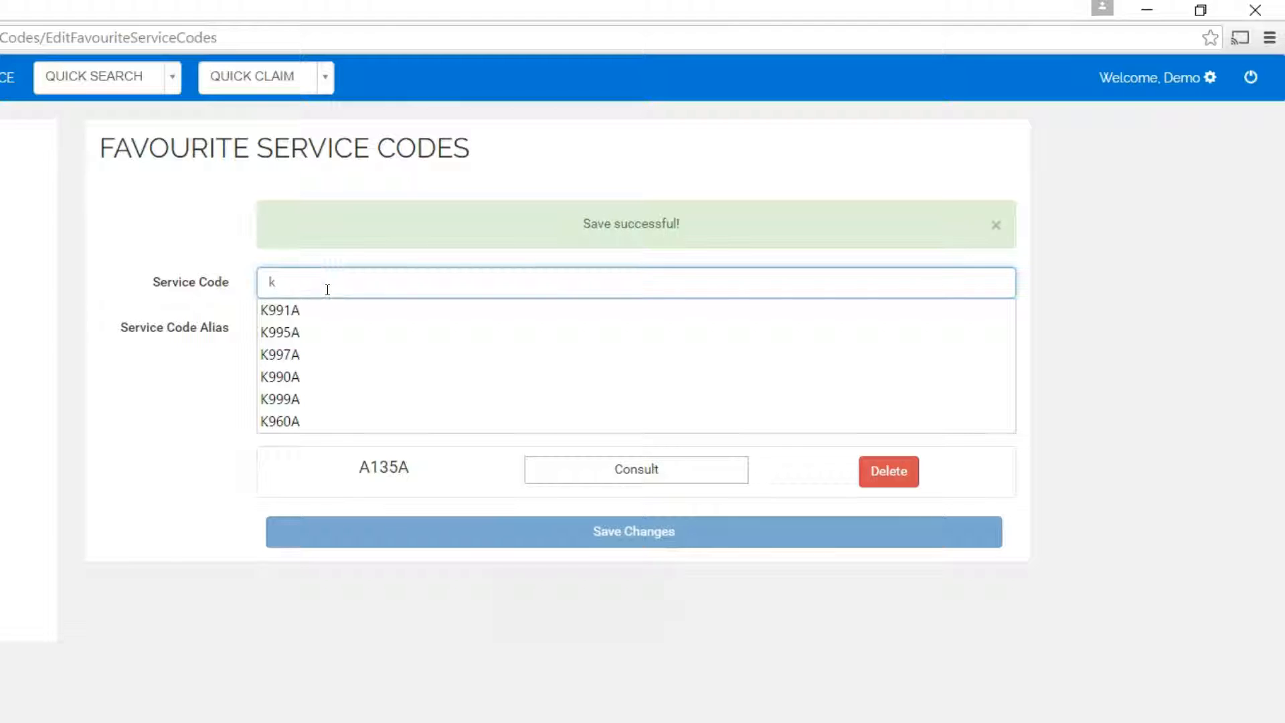
{"action": "left_click", "coordinate": [280, 377]}
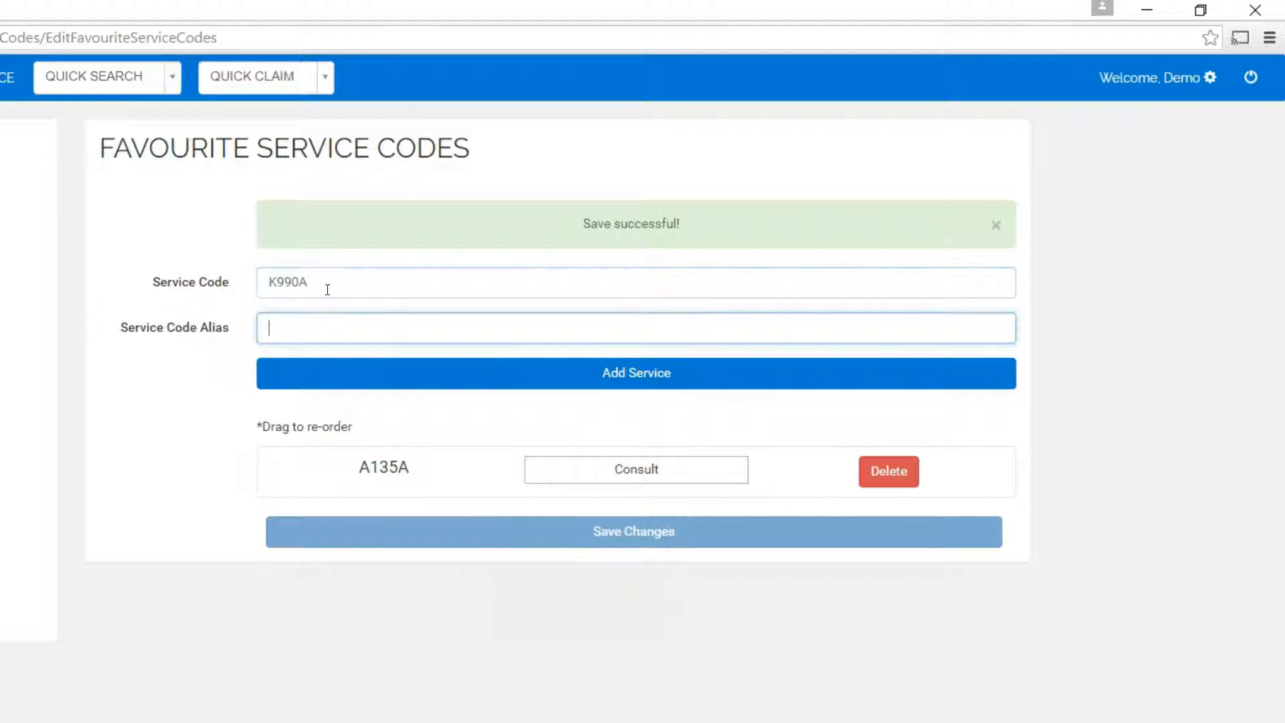
{"action": "type", "text": "First person seen"}
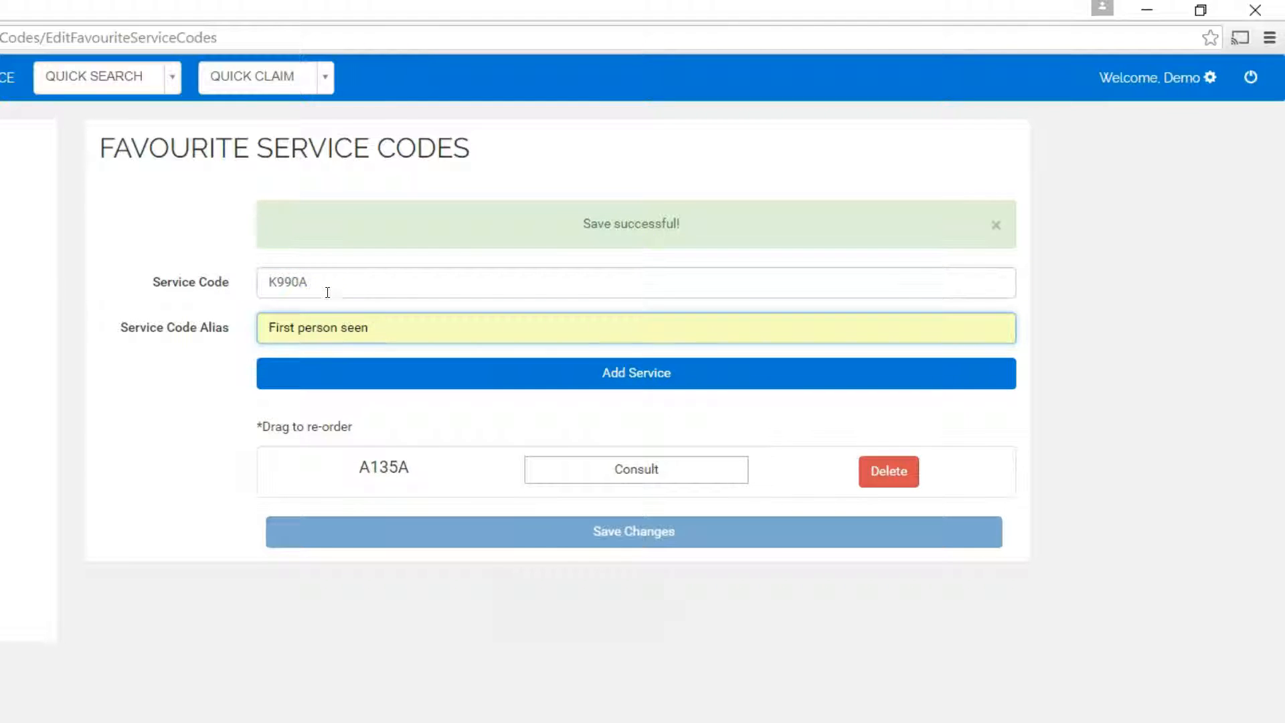
{"action": "left_click", "coordinate": [635, 373]}
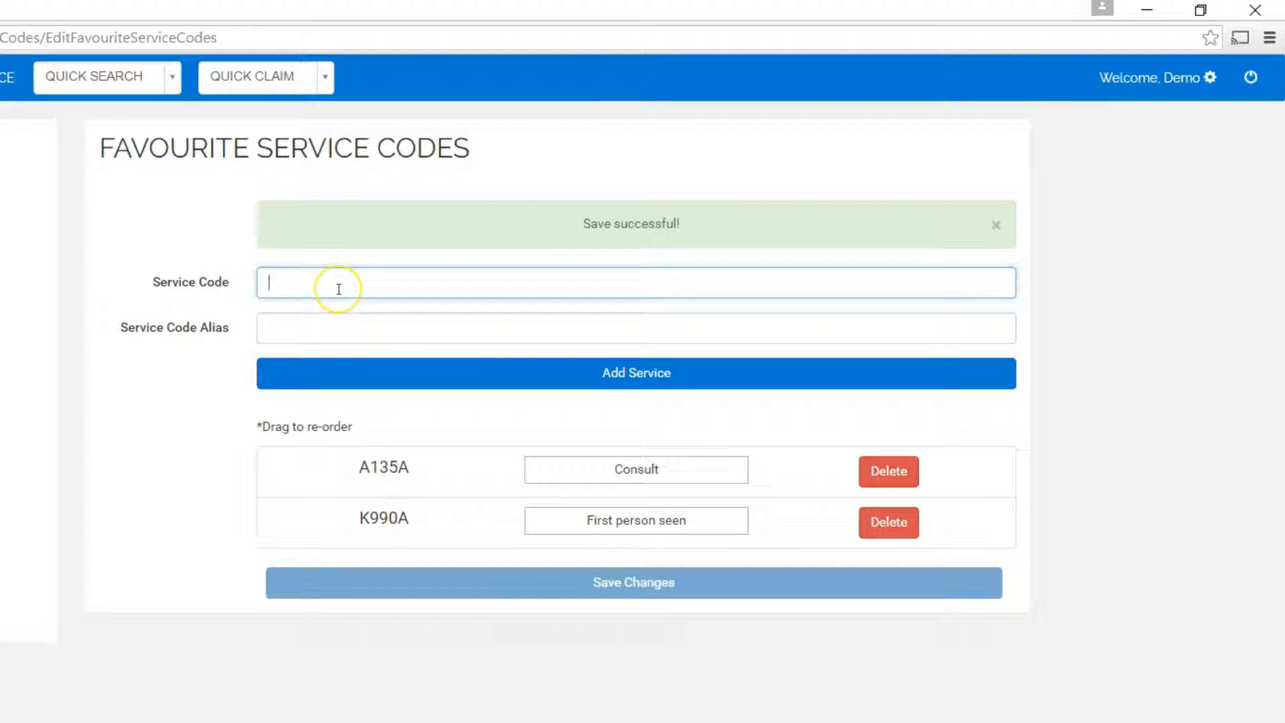
Add K960A with alias Travel premium to the favourite service codes
{"action": "type", "text": "K960A"}
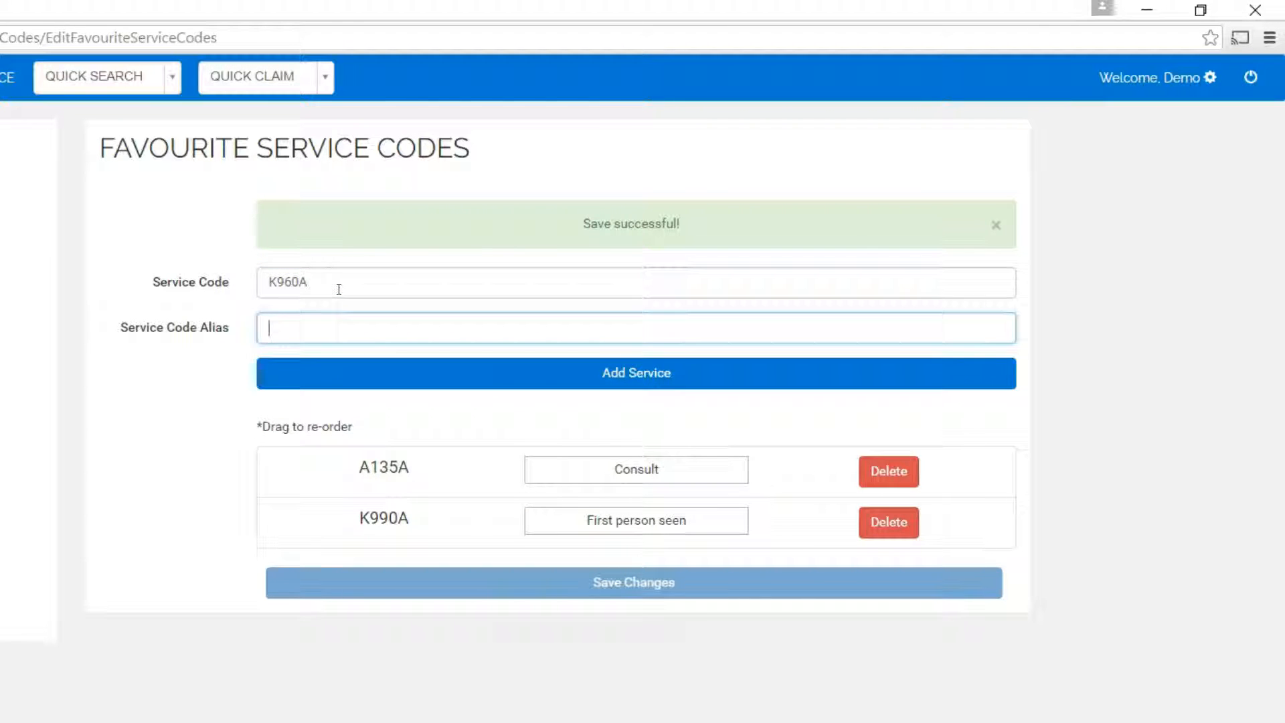
{"action": "type", "text": "Travel premium"}
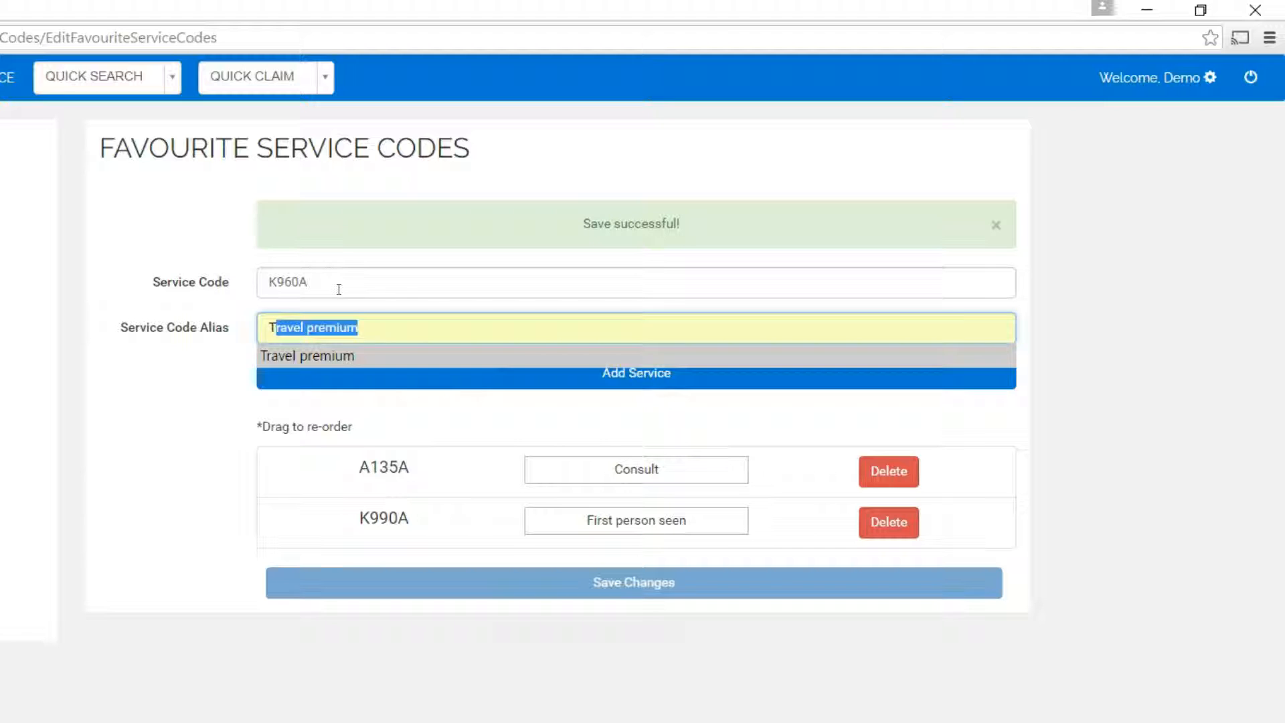
{"action": "left_click", "coordinate": [635, 373]}
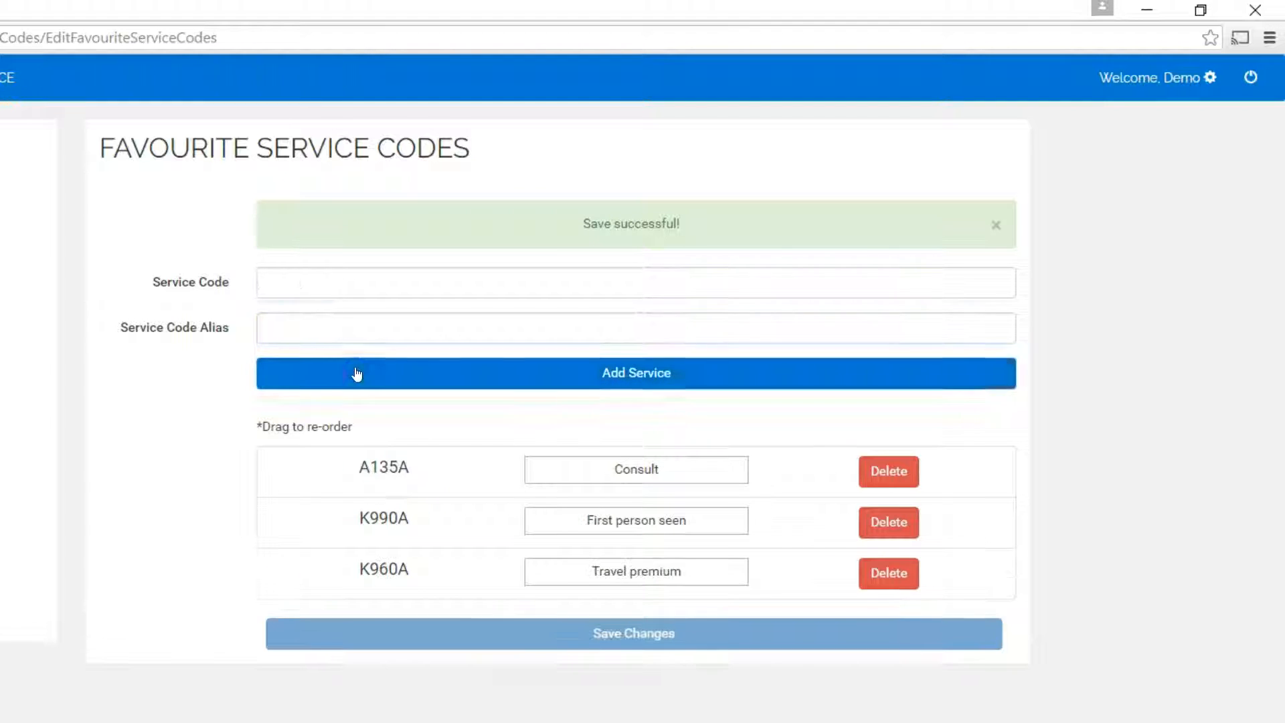
{"action": "left_click", "coordinate": [127, 56]}
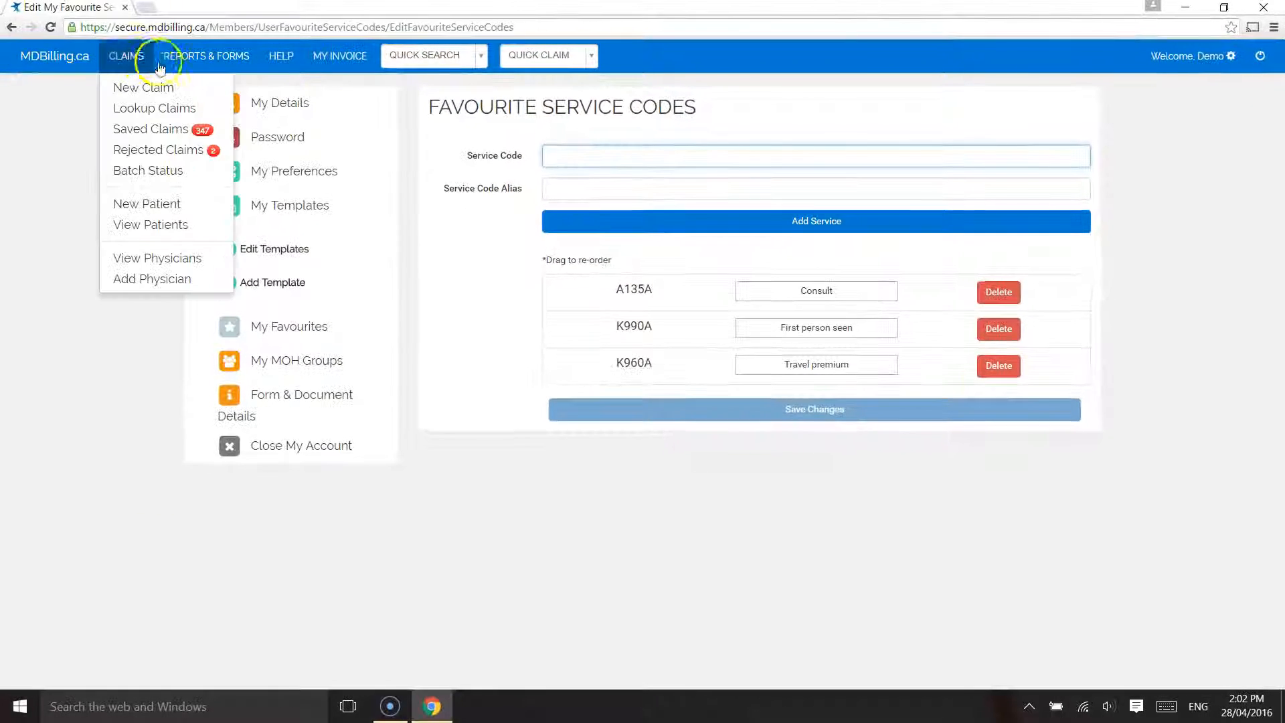
Bill the three favourite codes for the searched patient, service date 1 April 2016
{"action": "left_click", "coordinate": [143, 87]}
{"action": "type", "text": "doe"}
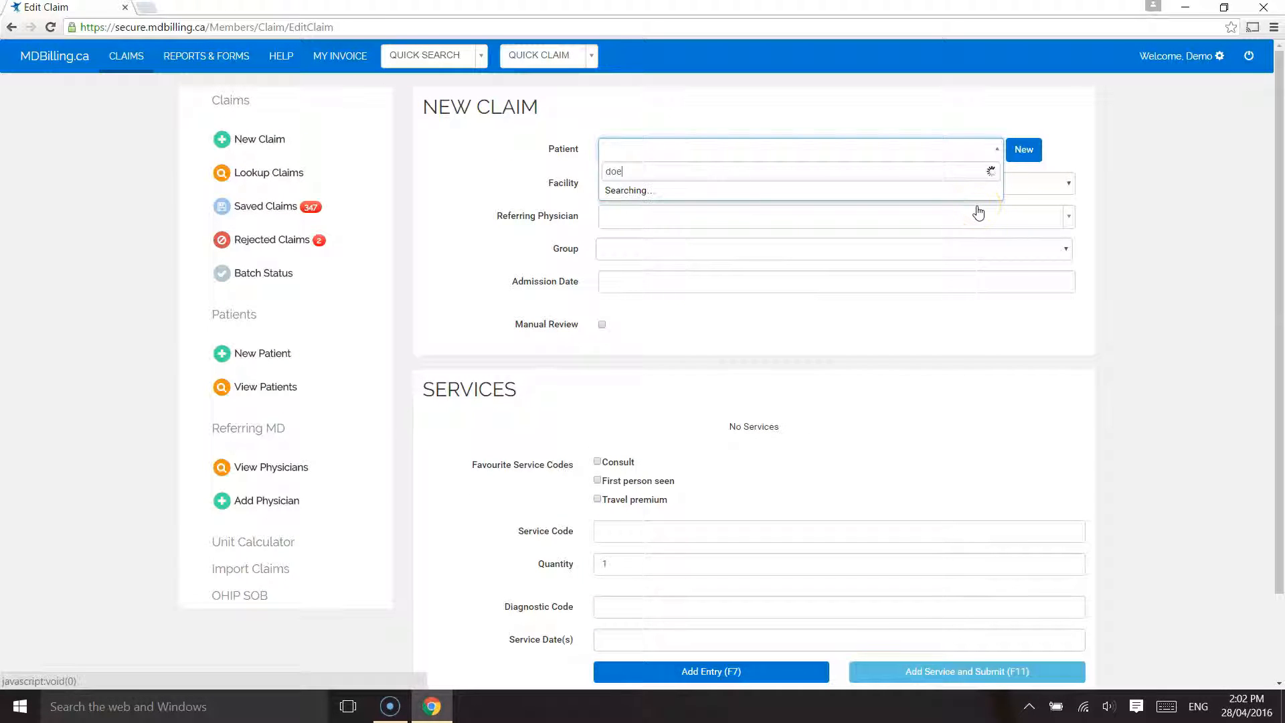
{"action": "left_click", "coordinate": [799, 172]}
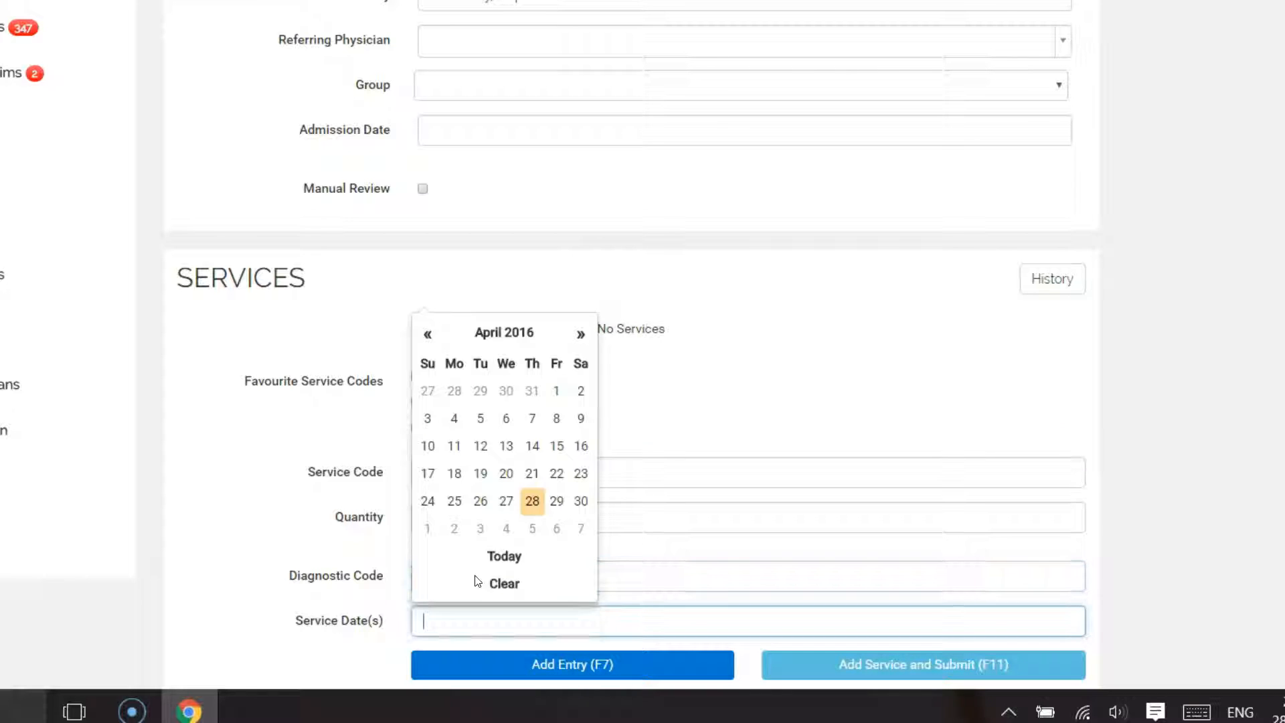
{"action": "left_click", "coordinate": [556, 391]}
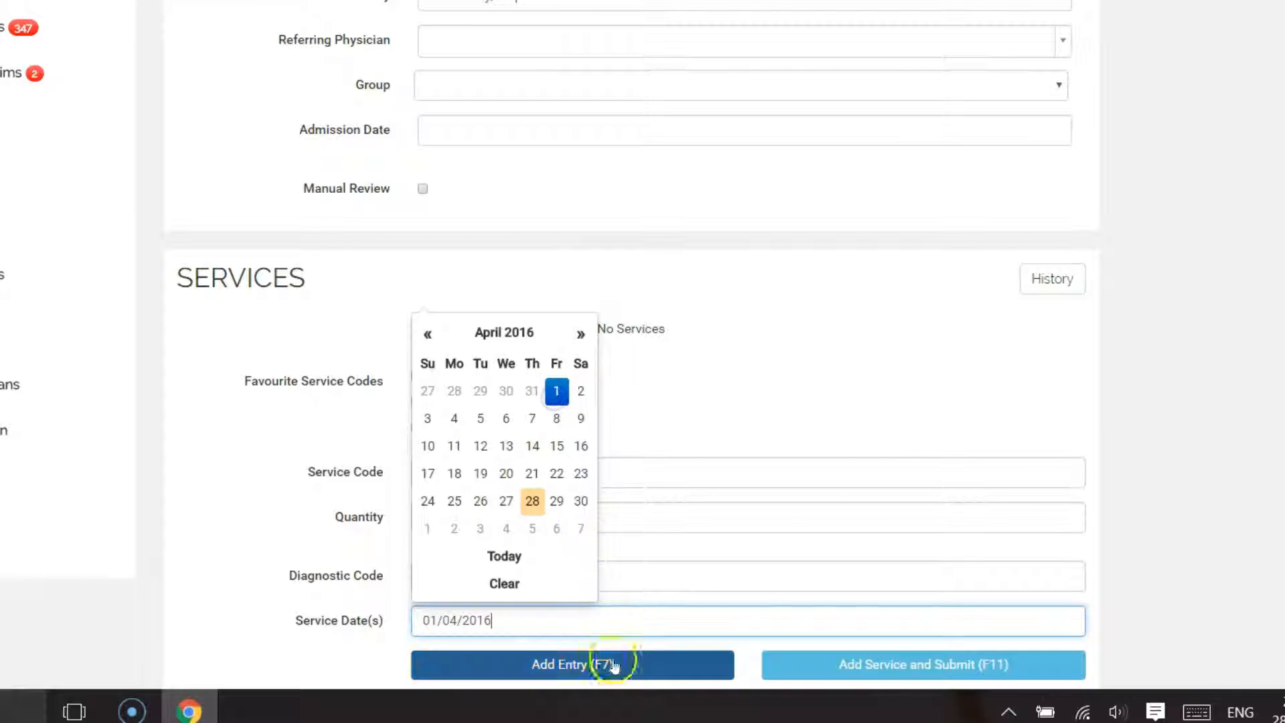
{"action": "left_click", "coordinate": [572, 664]}
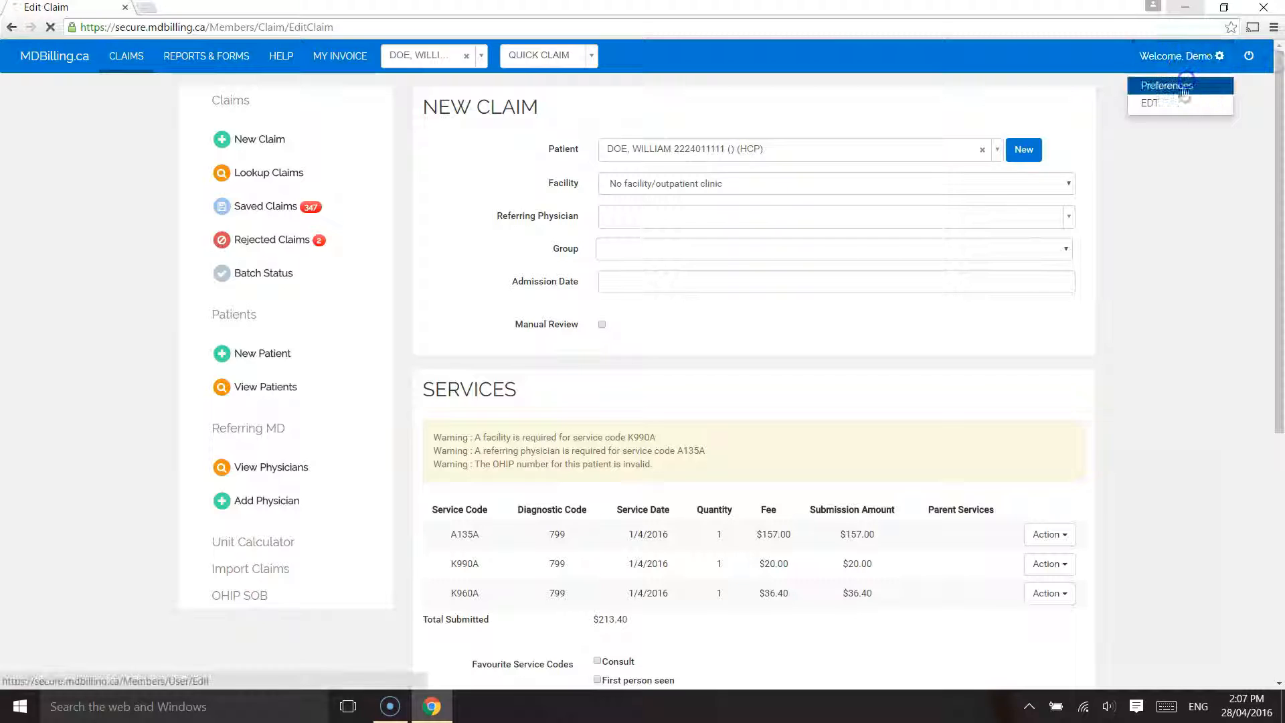
{"action": "left_click", "coordinate": [1165, 85]}
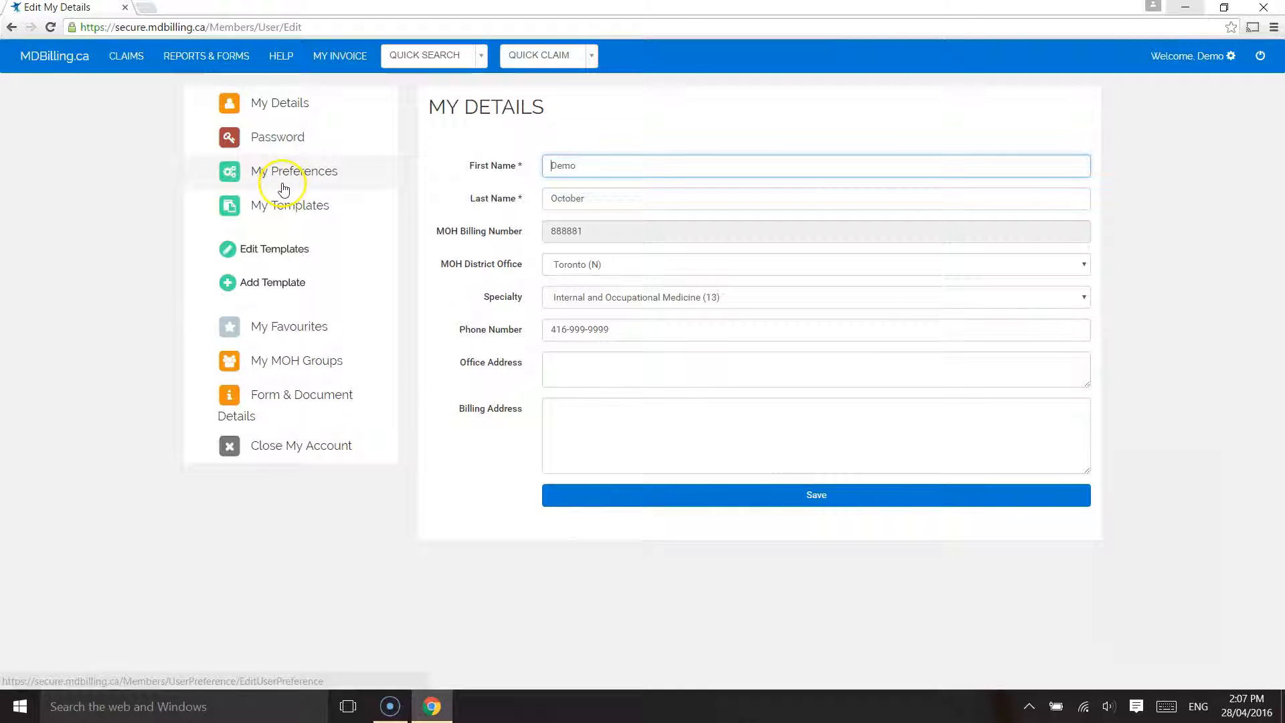
Turn on Enable Templates, save all preferences, and begin adding a template
{"action": "left_click", "coordinate": [288, 170]}
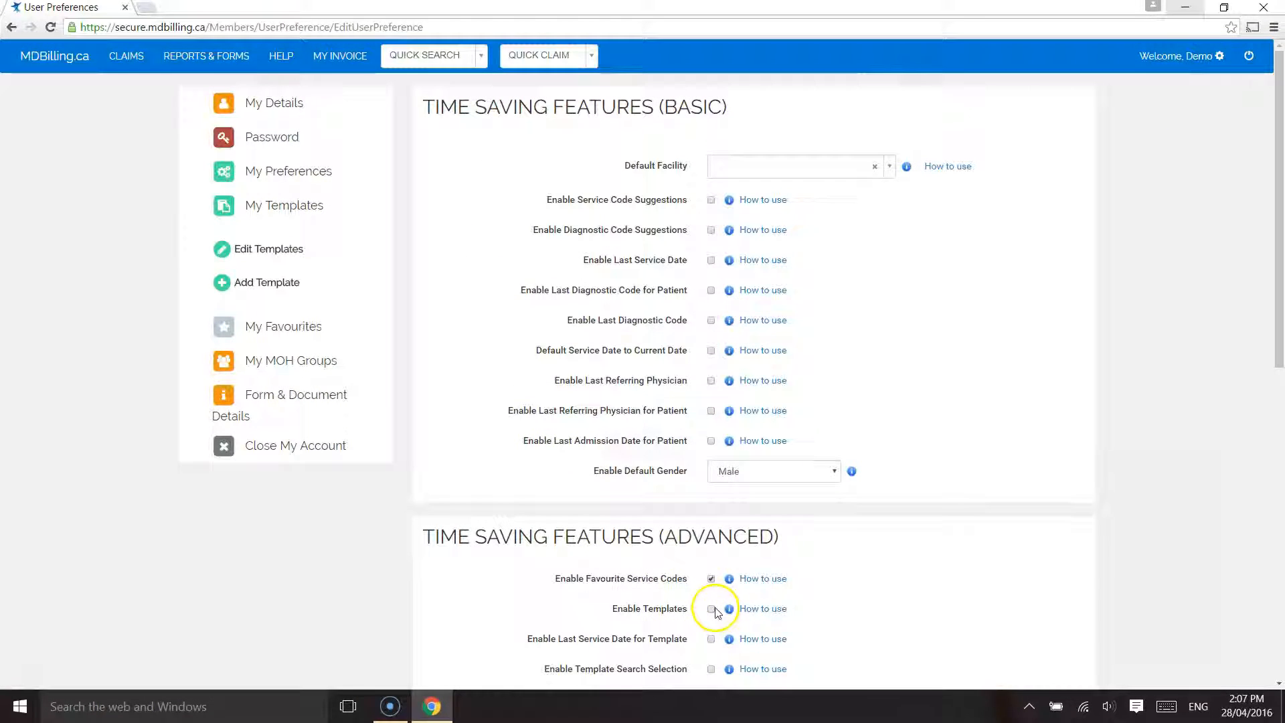
{"action": "left_click", "coordinate": [711, 609]}
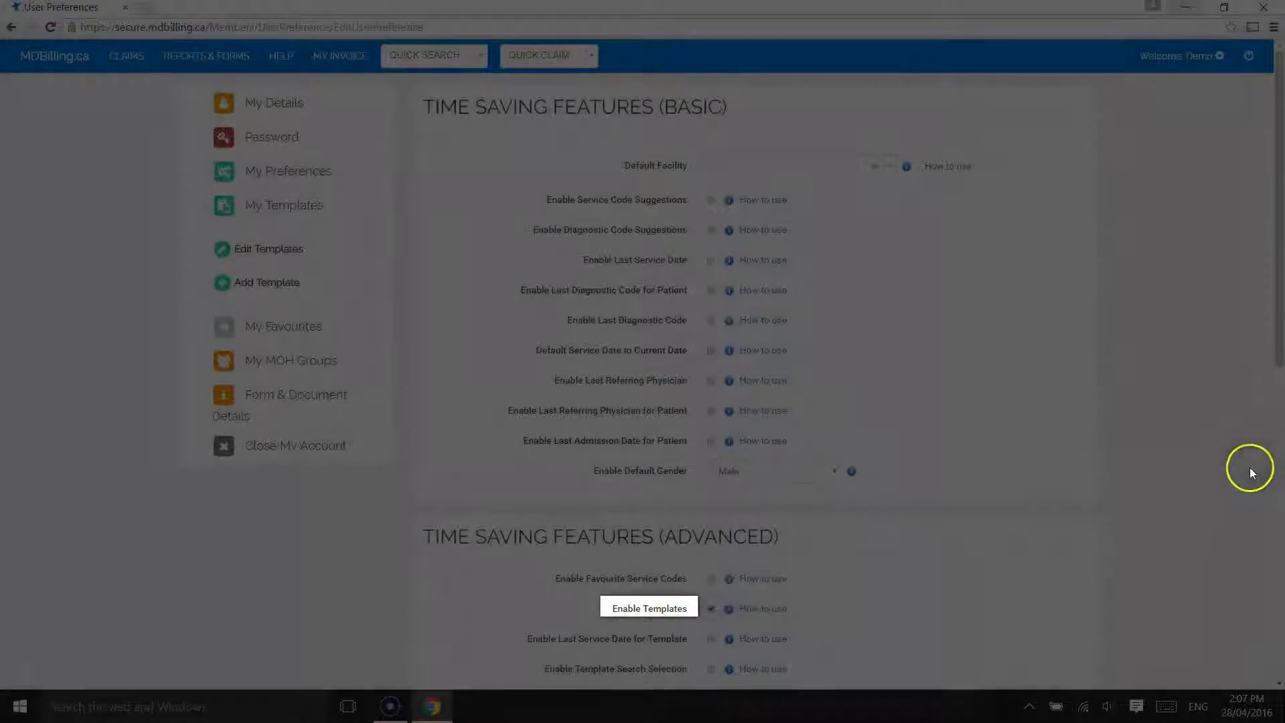
{"action": "scroll", "scroll_direction": "down", "scroll_amount": 3}
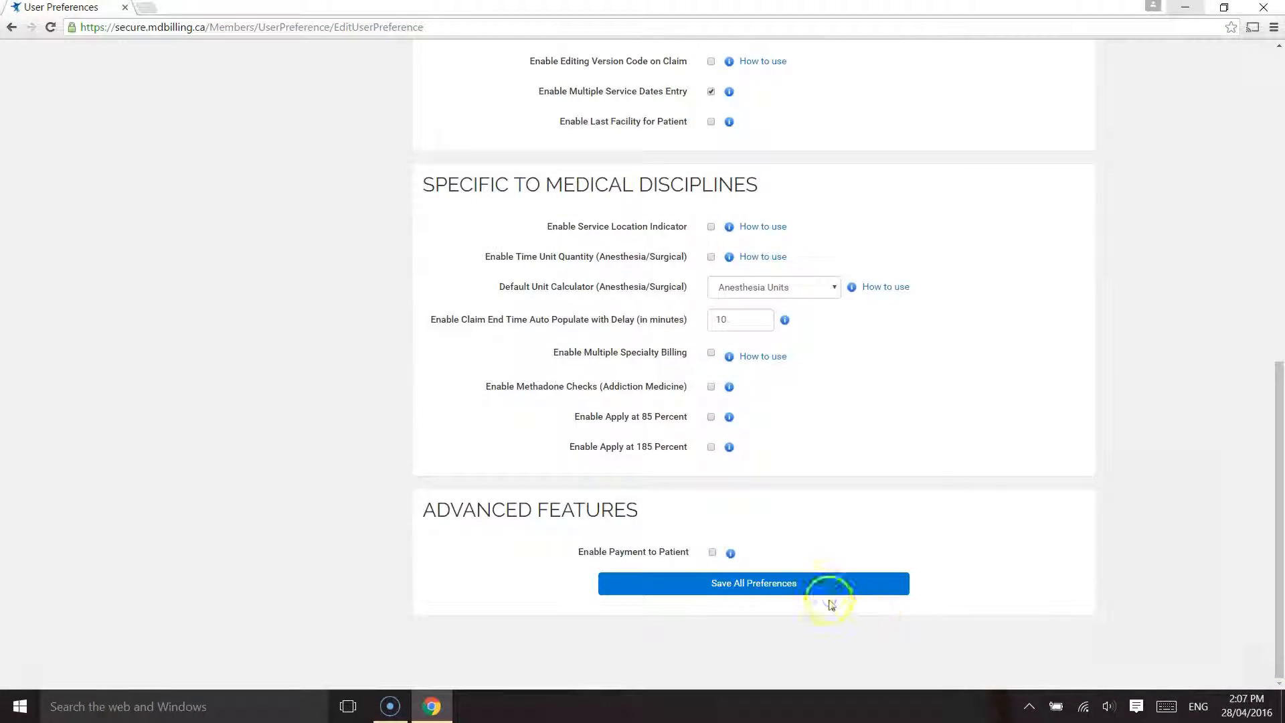
{"action": "left_click", "coordinate": [752, 583]}
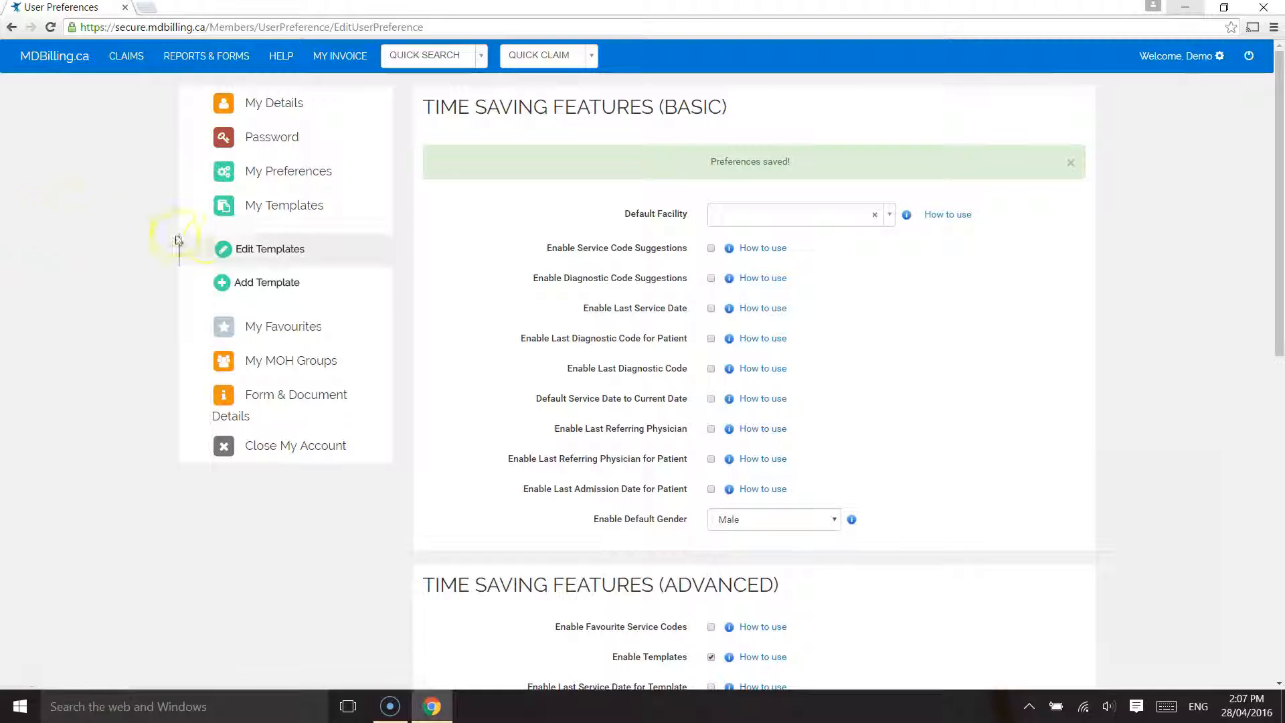
{"action": "left_click", "coordinate": [273, 282]}
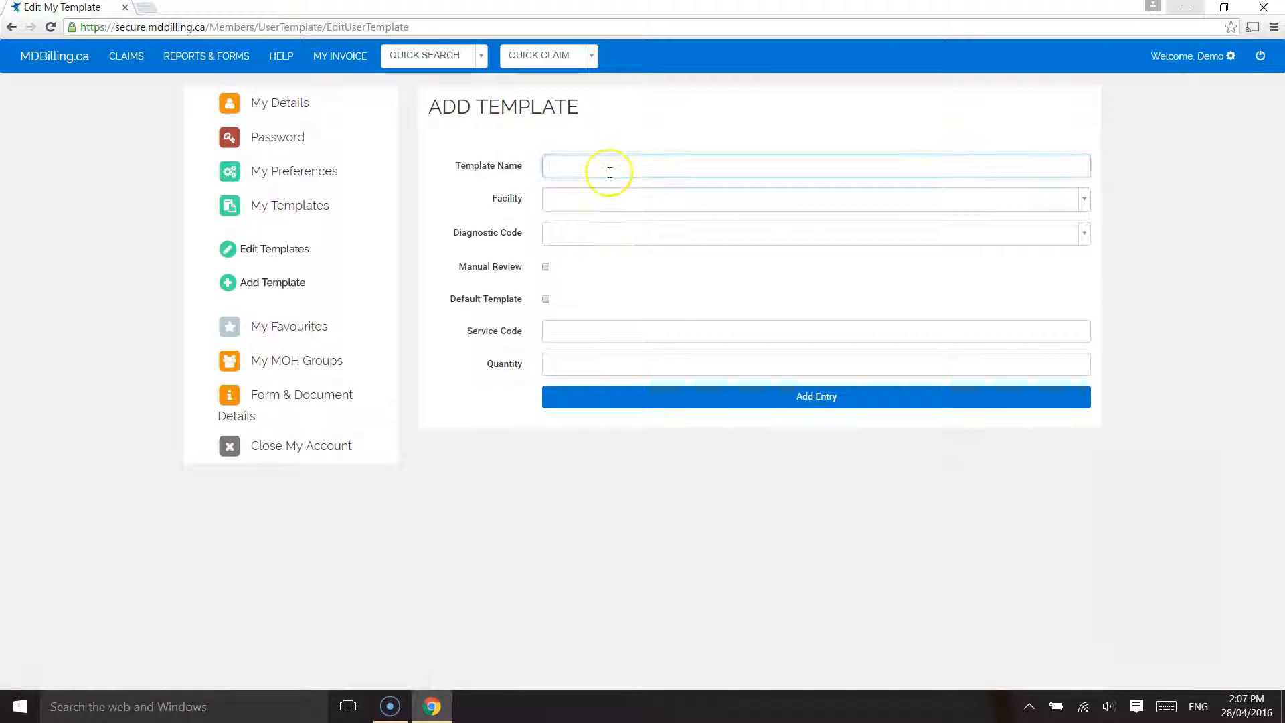
Name the template Weekend Admission, facility Markham Stouffville Hospital, first service A135A
{"action": "type", "text": "Weekend Admission"}
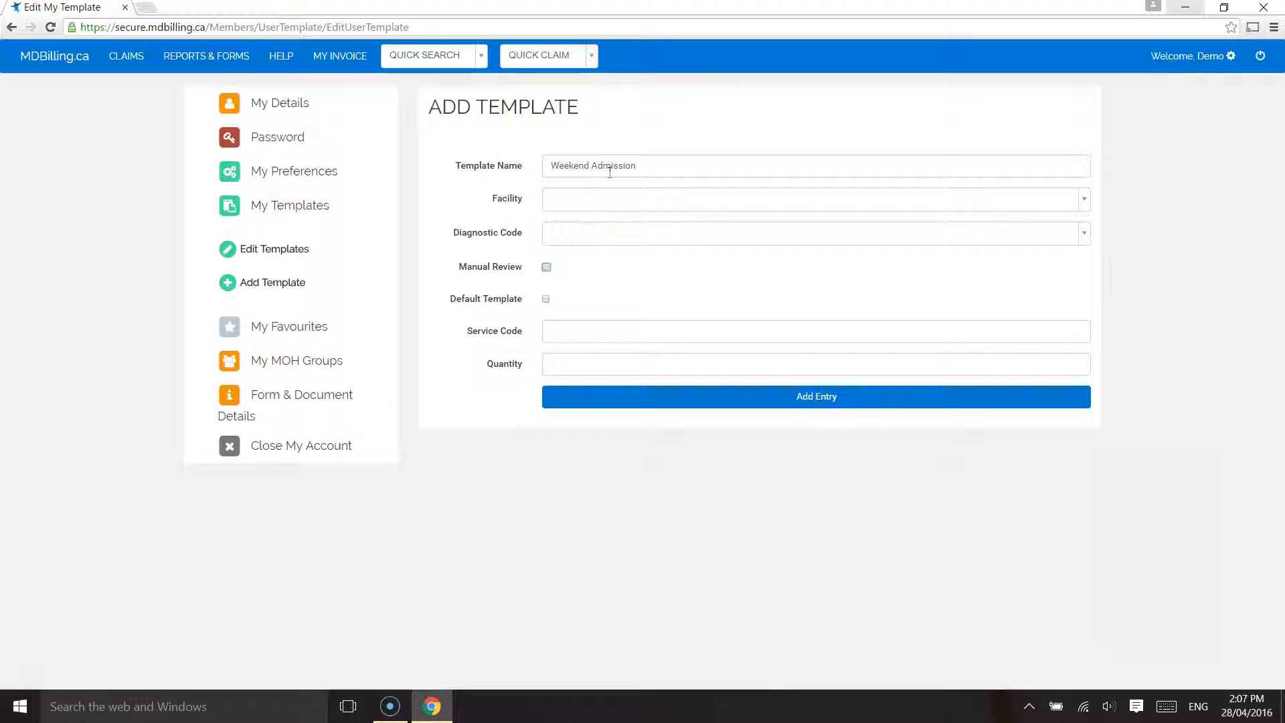
{"action": "type", "text": "markham"}
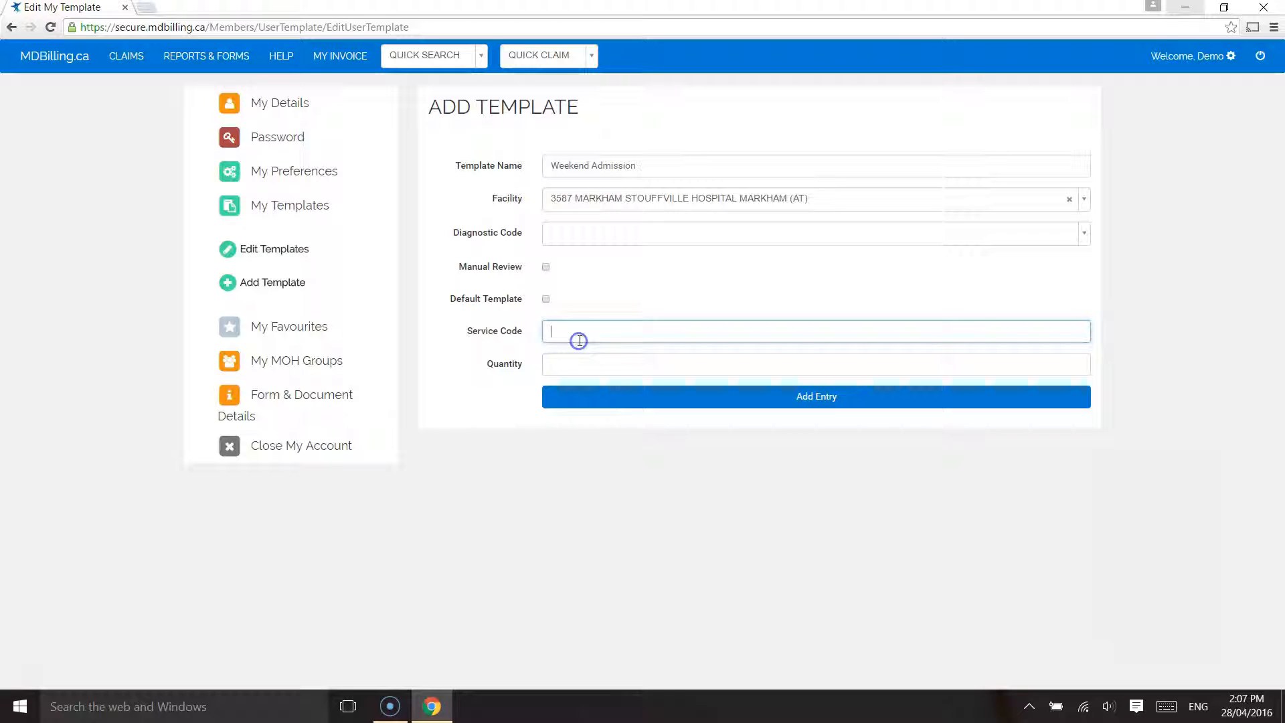
{"action": "type", "text": "A135A"}
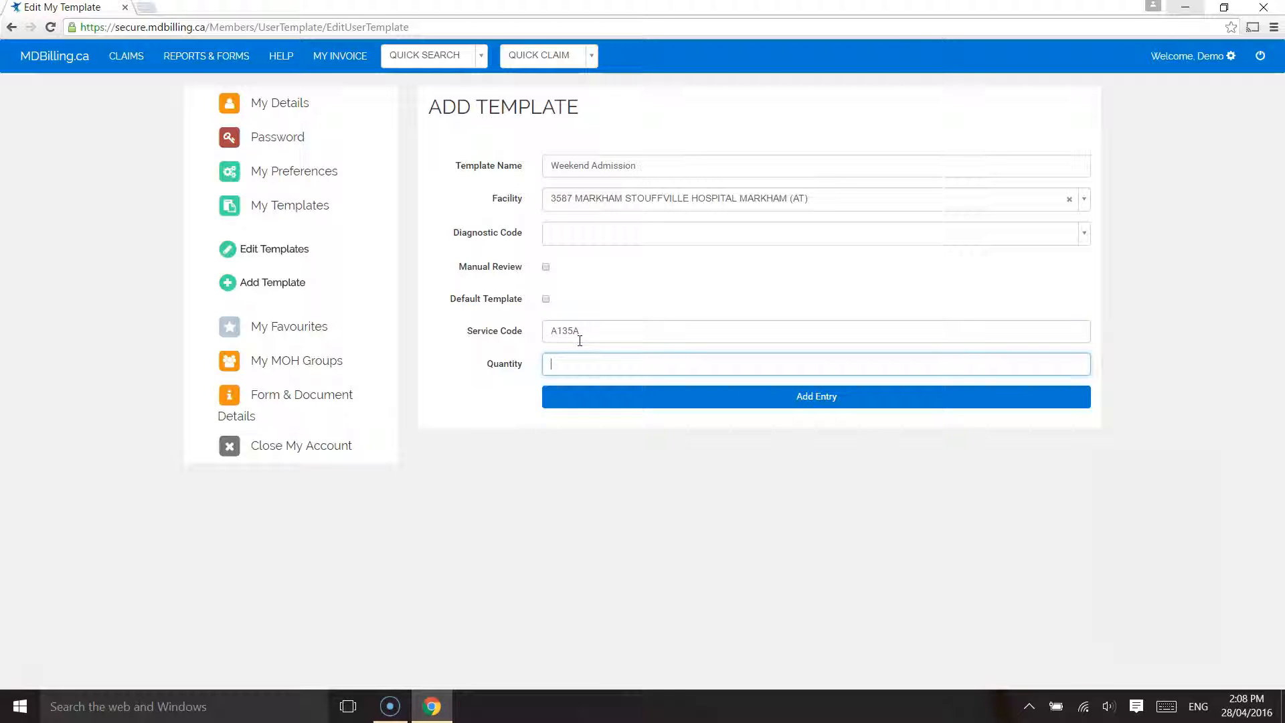
{"action": "left_click", "coordinate": [815, 396]}
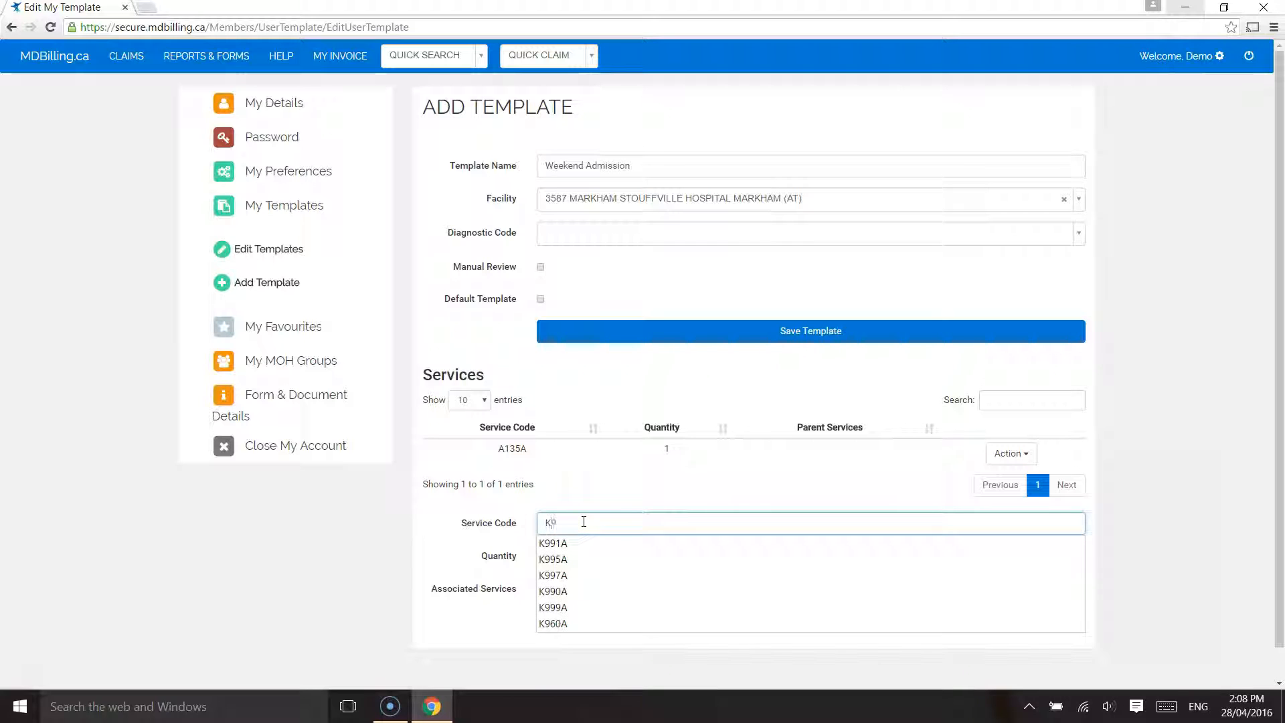
Add K998A, K963A and E082A (parent A135A) and save the template
{"action": "left_click", "coordinate": [554, 599]}
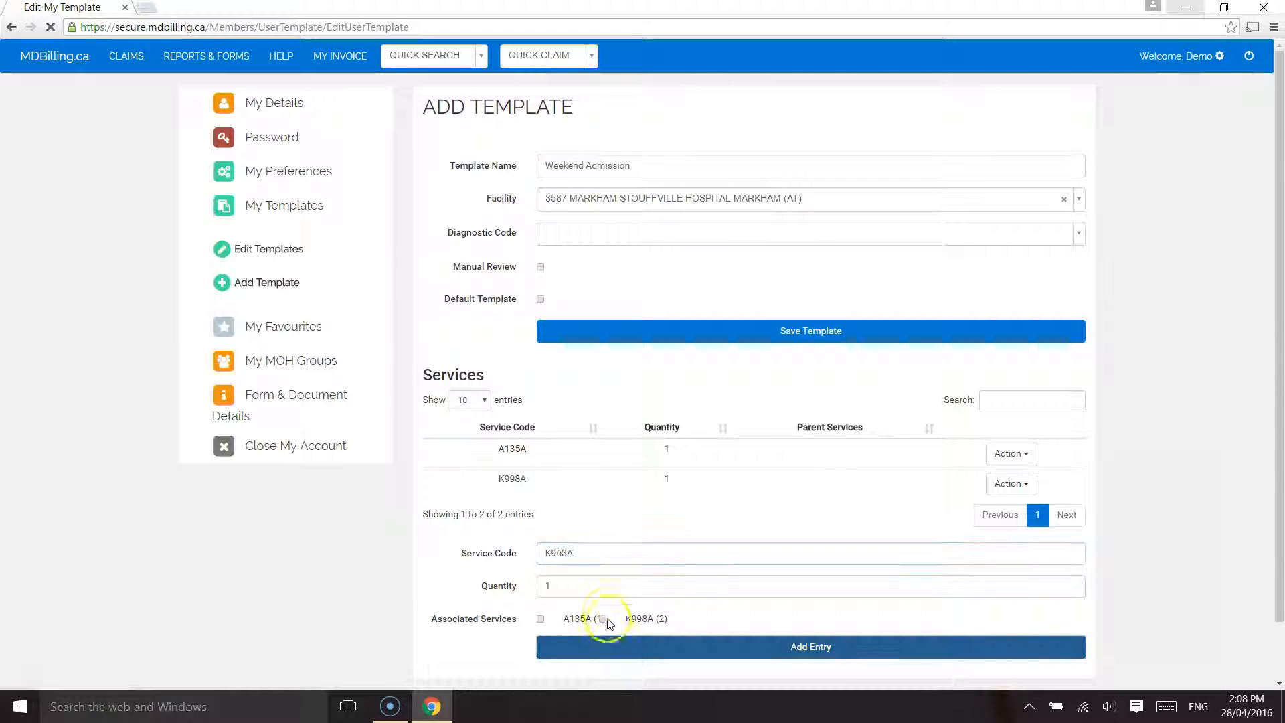
{"action": "left_click", "coordinate": [810, 646]}
{"action": "type", "text": "E082A"}
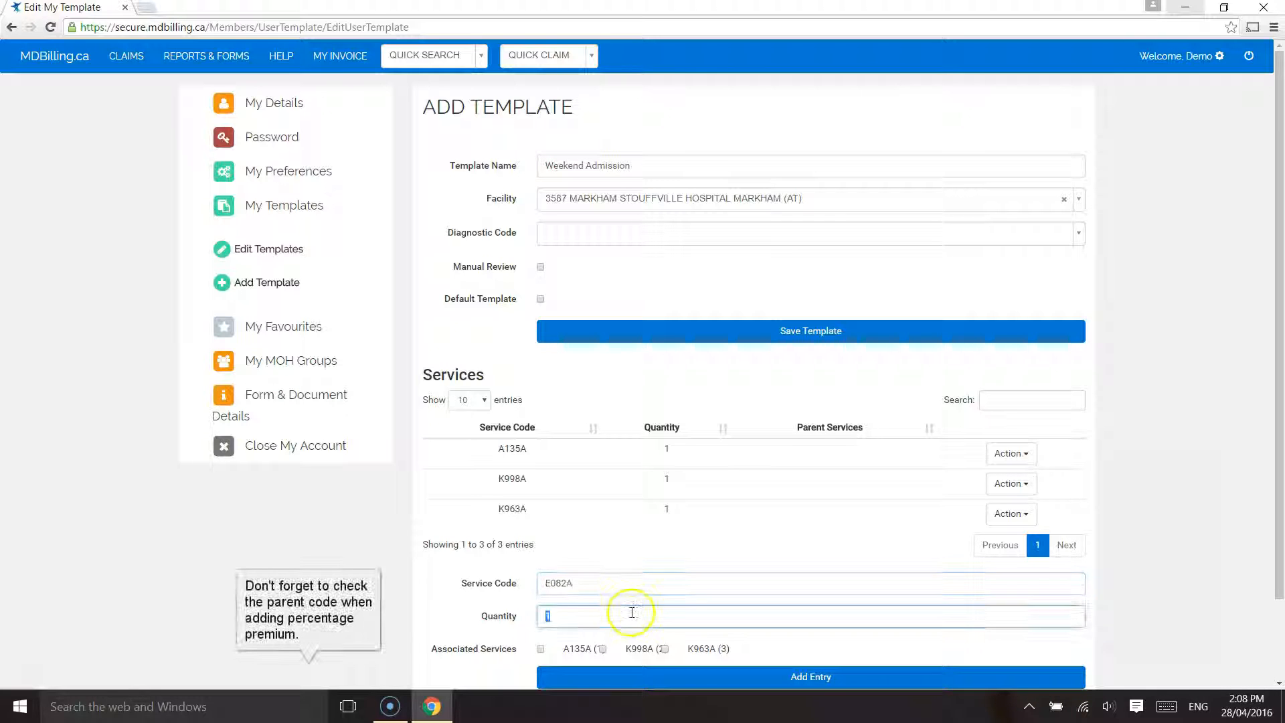
{"action": "left_click", "coordinate": [540, 648]}
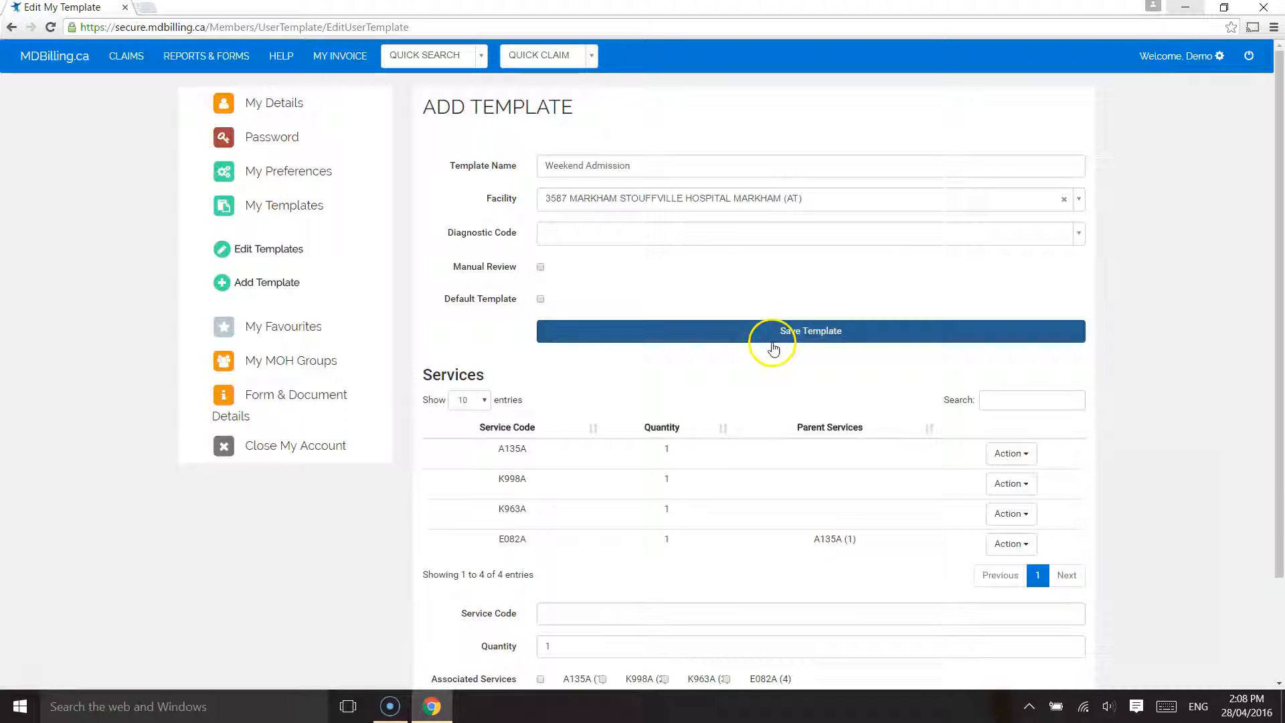
{"action": "left_click", "coordinate": [810, 330]}
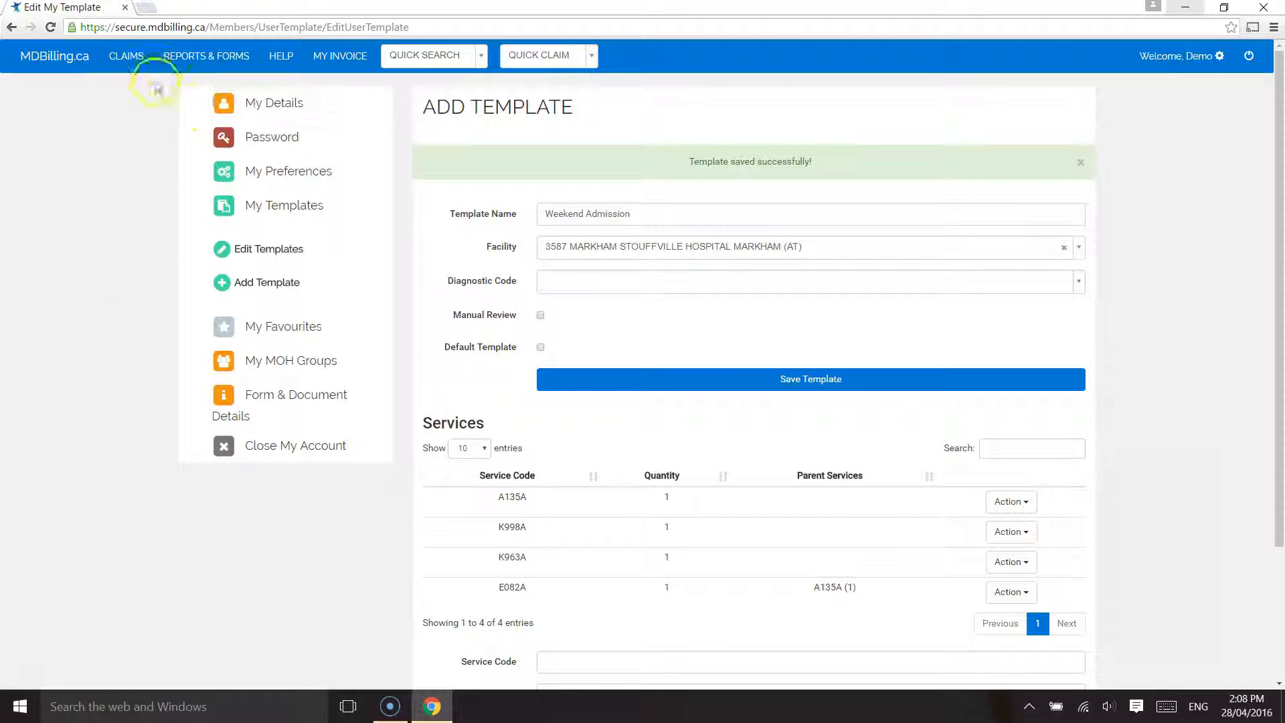
Load Weekend Admission into a new claim with diagnostic code 799 and date 01/04/2016
{"action": "left_click", "coordinate": [125, 56]}
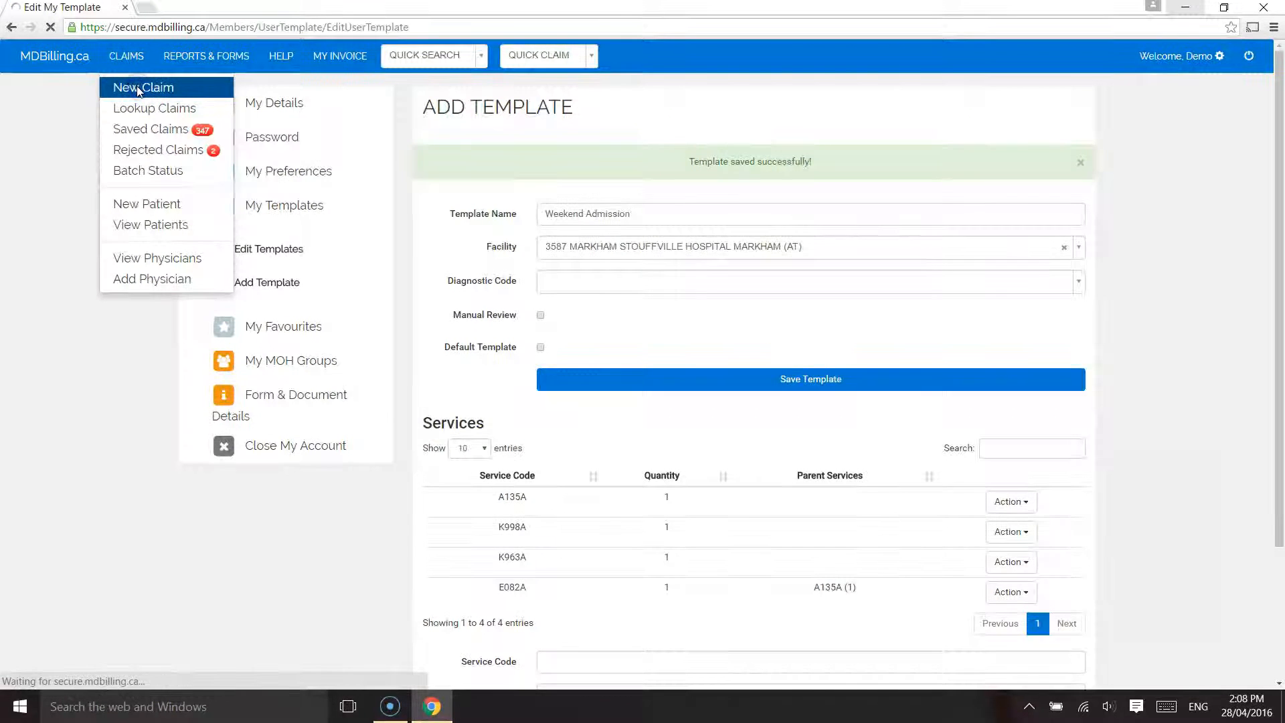
{"action": "left_click", "coordinate": [142, 87]}
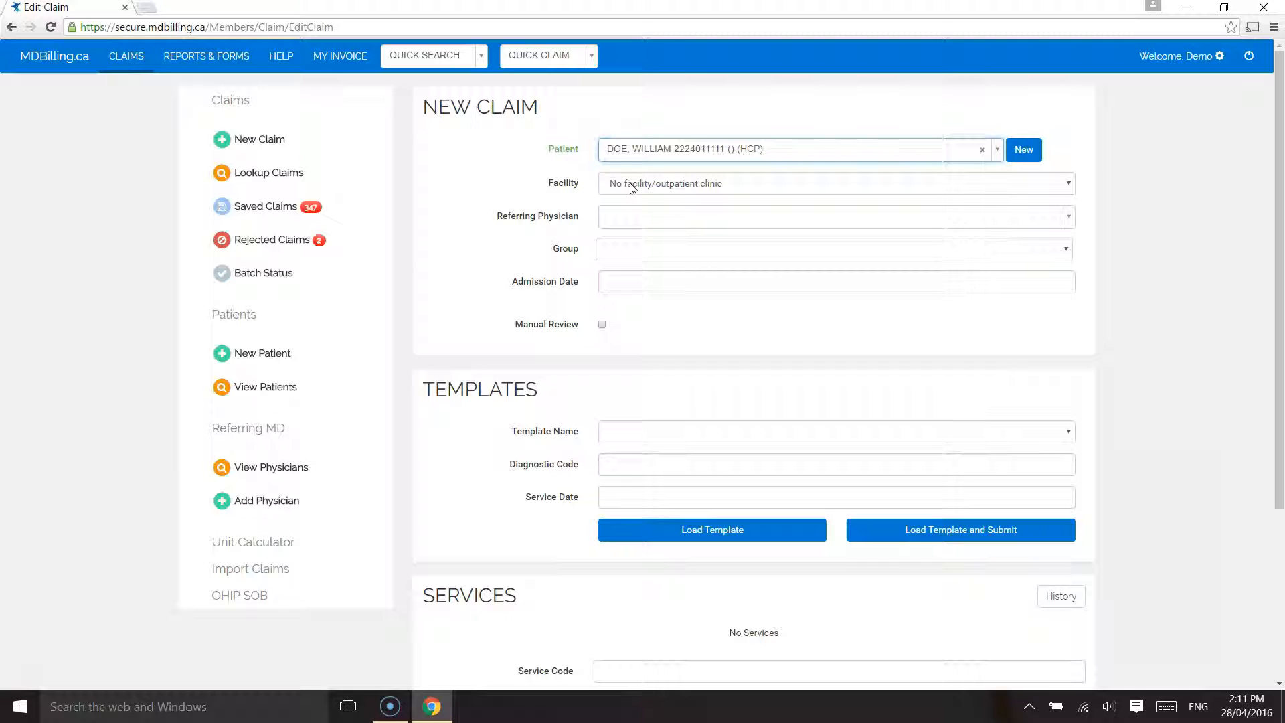
{"action": "left_click", "coordinate": [835, 431]}
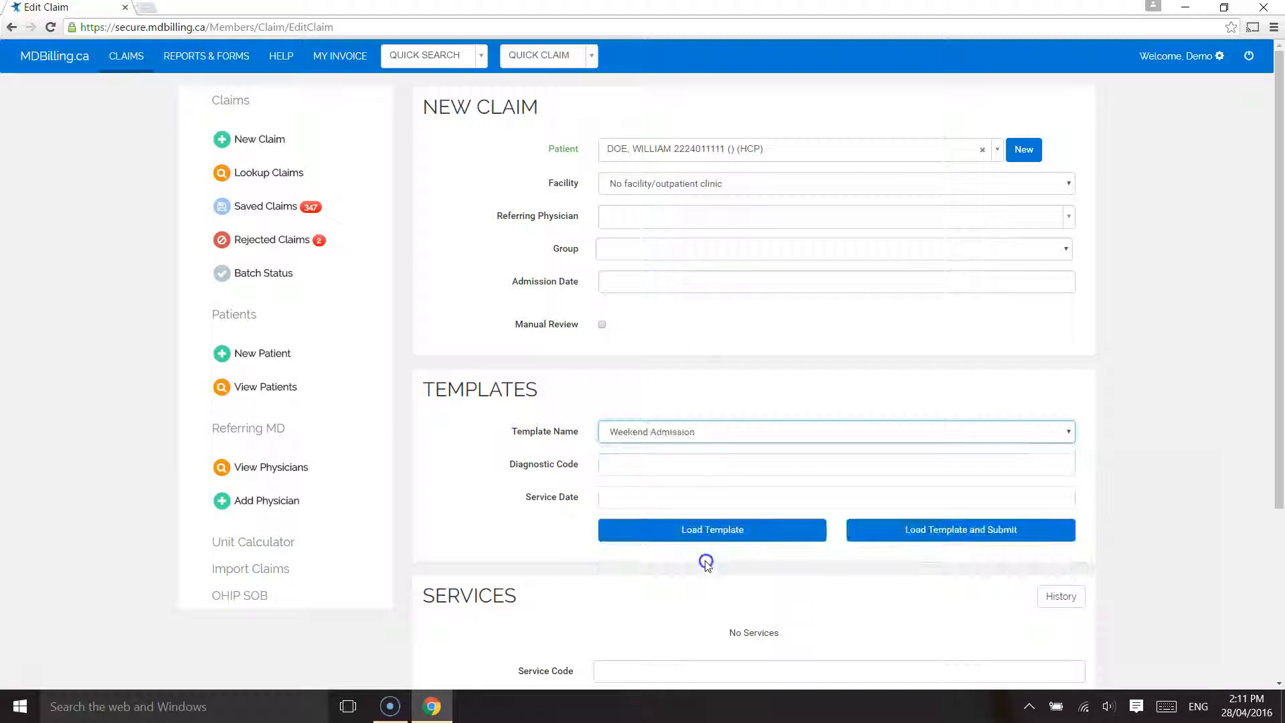
{"action": "type", "text": "799"}
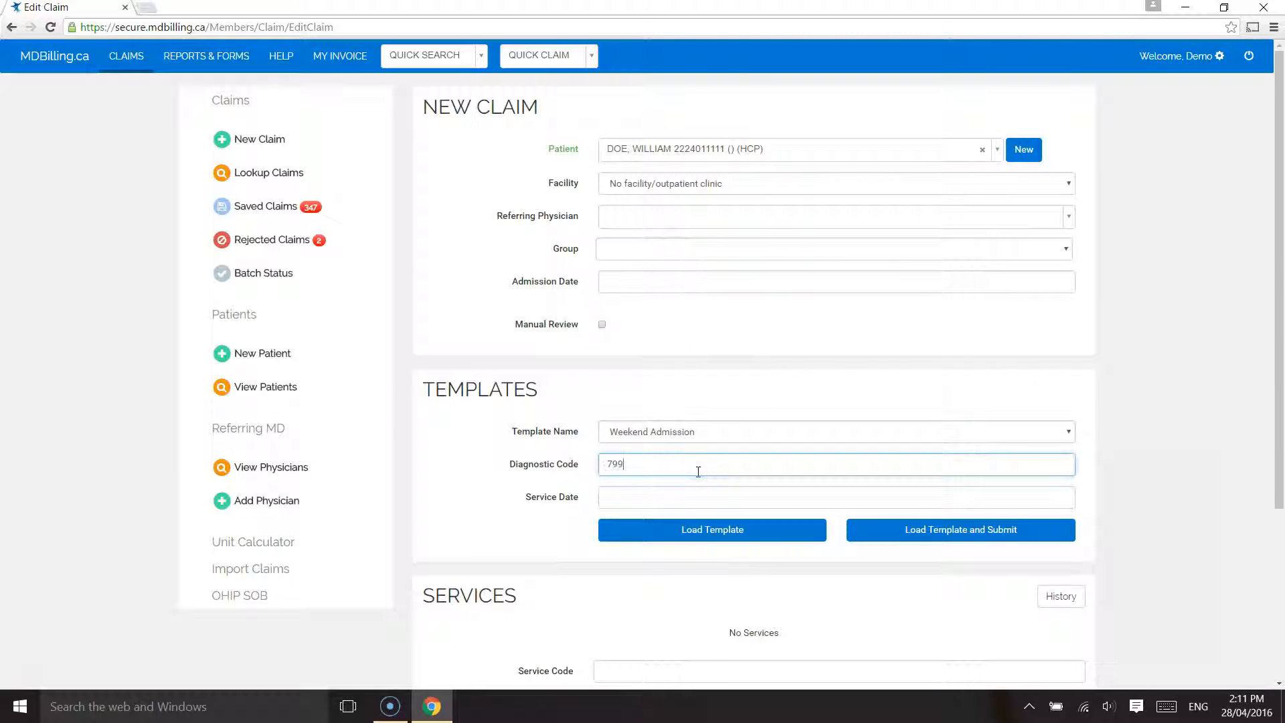
{"action": "left_click", "coordinate": [711, 529]}
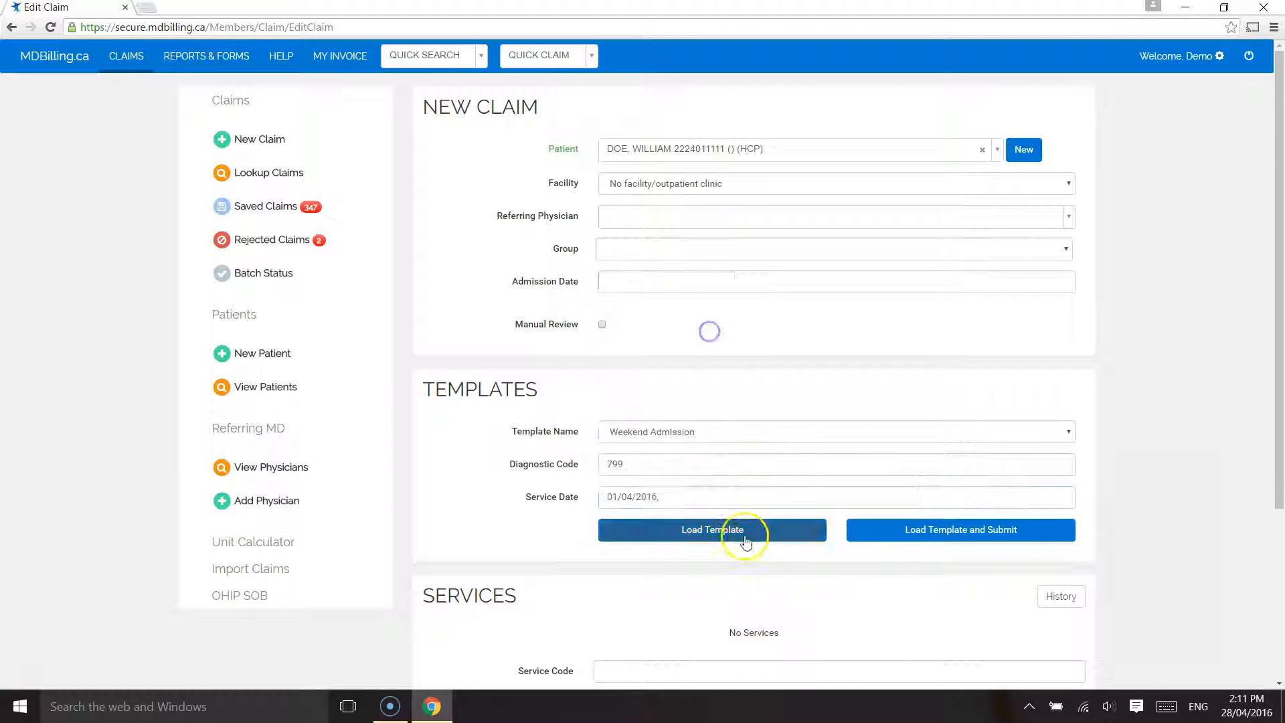
{"action": "left_click", "coordinate": [712, 529]}
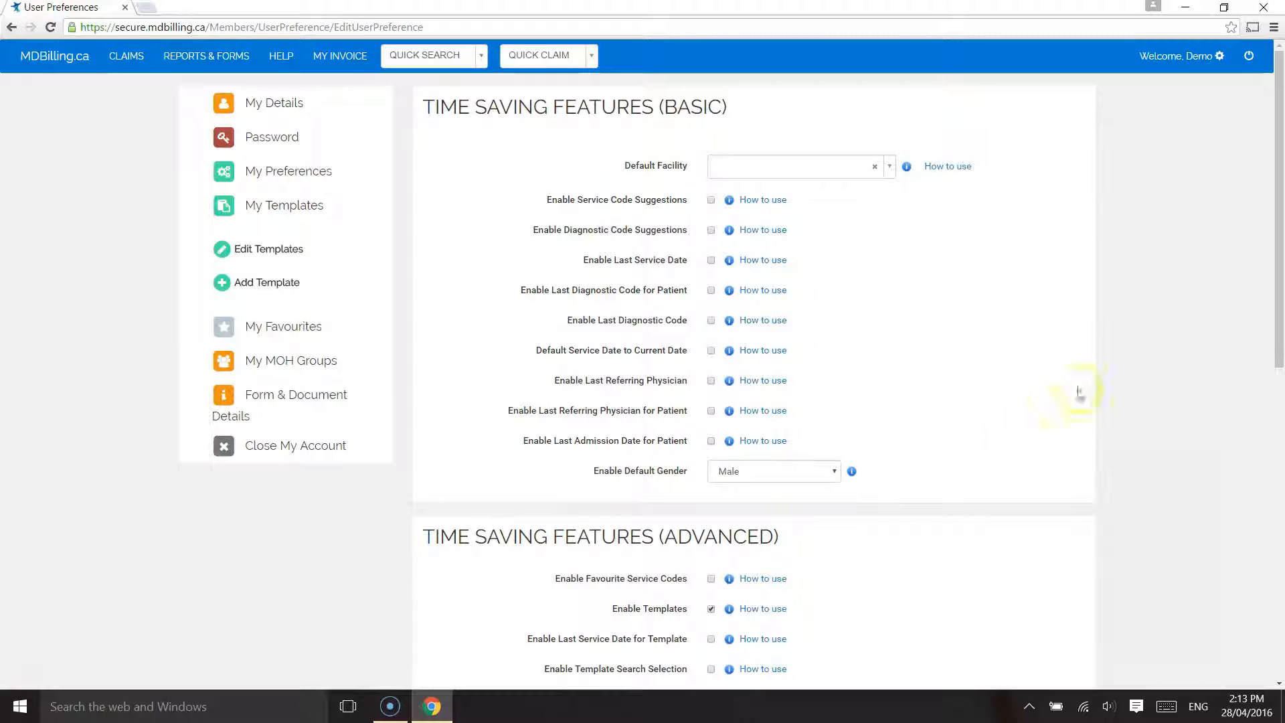
Tick Enable Template Search Selection under Time Saving Features (Advanced)
{"action": "scroll", "scroll_direction": "down", "scroll_amount": 3}
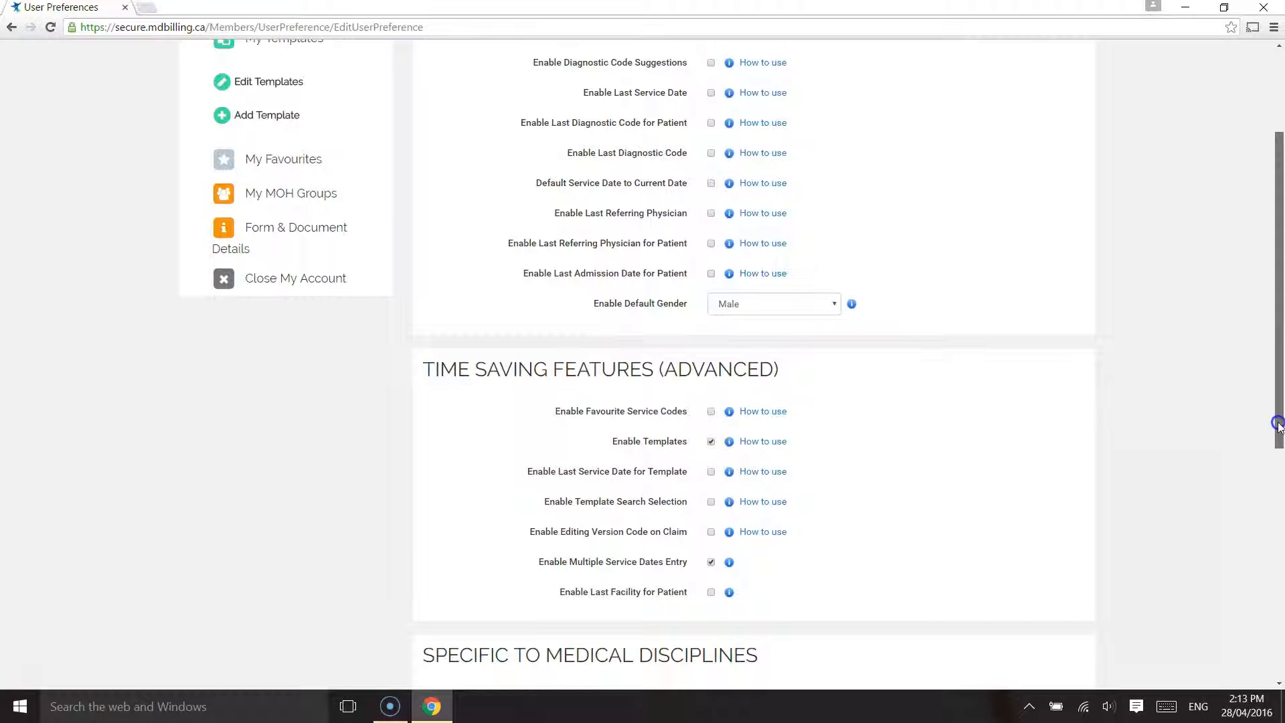
{"action": "mouse_move", "coordinate": [693, 490]}
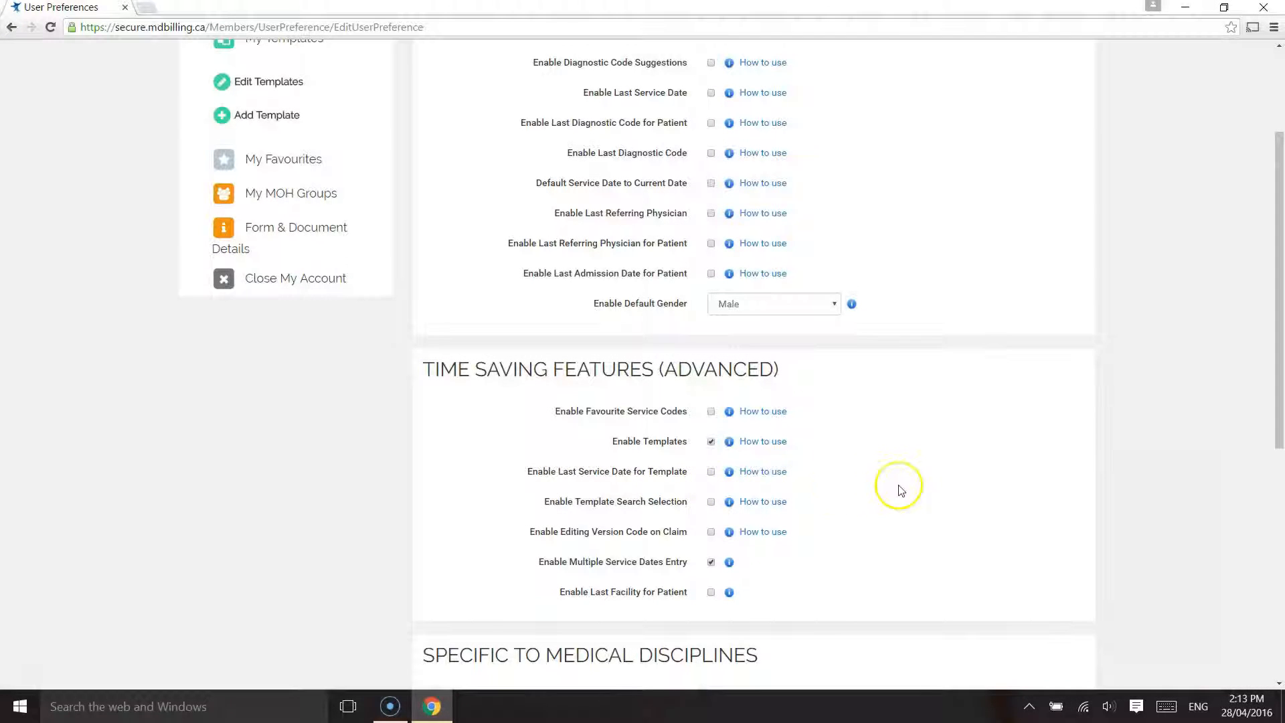
{"action": "mouse_move", "coordinate": [900, 490]}
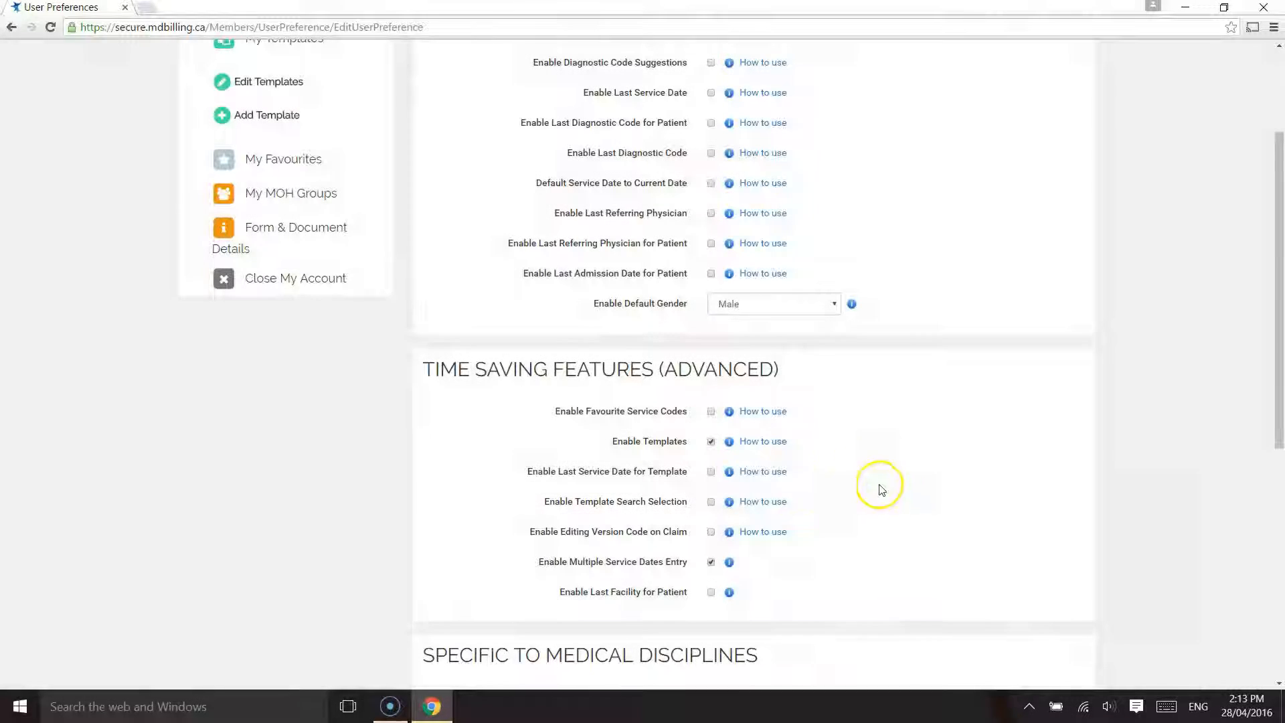
{"action": "left_click", "coordinate": [710, 501]}
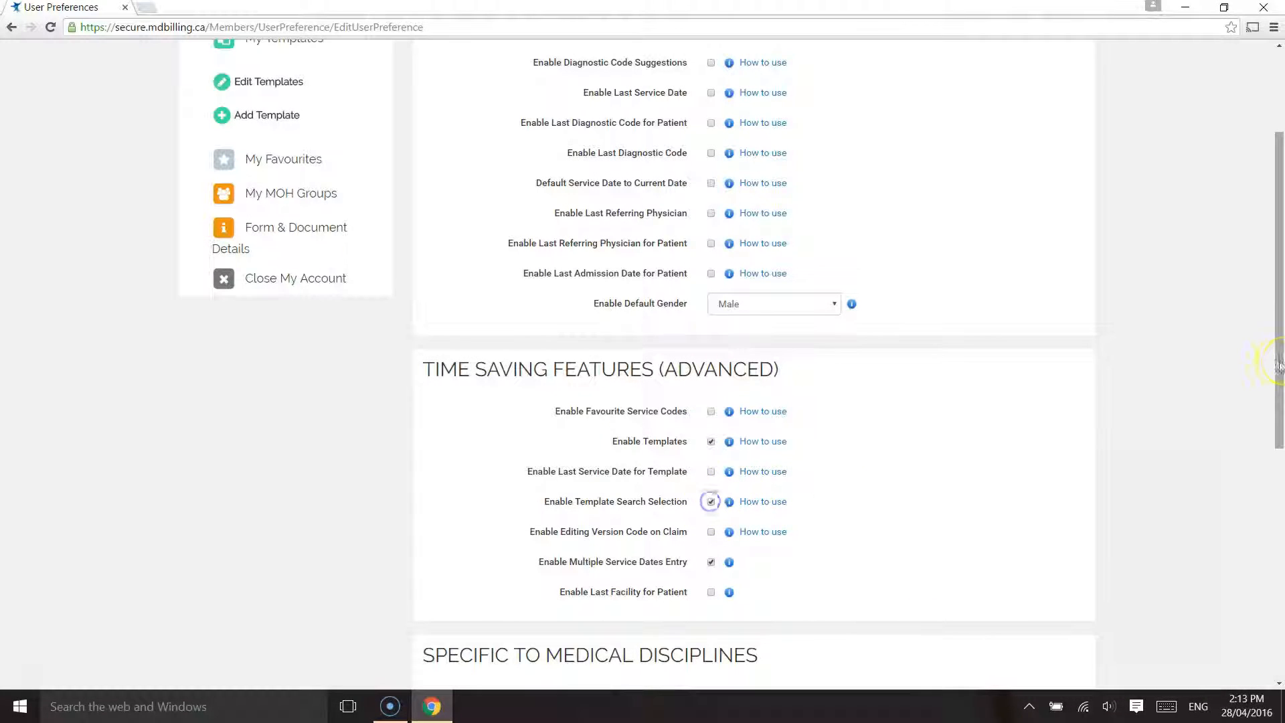
{"action": "scroll", "scroll_direction": "down", "scroll_amount": 3}
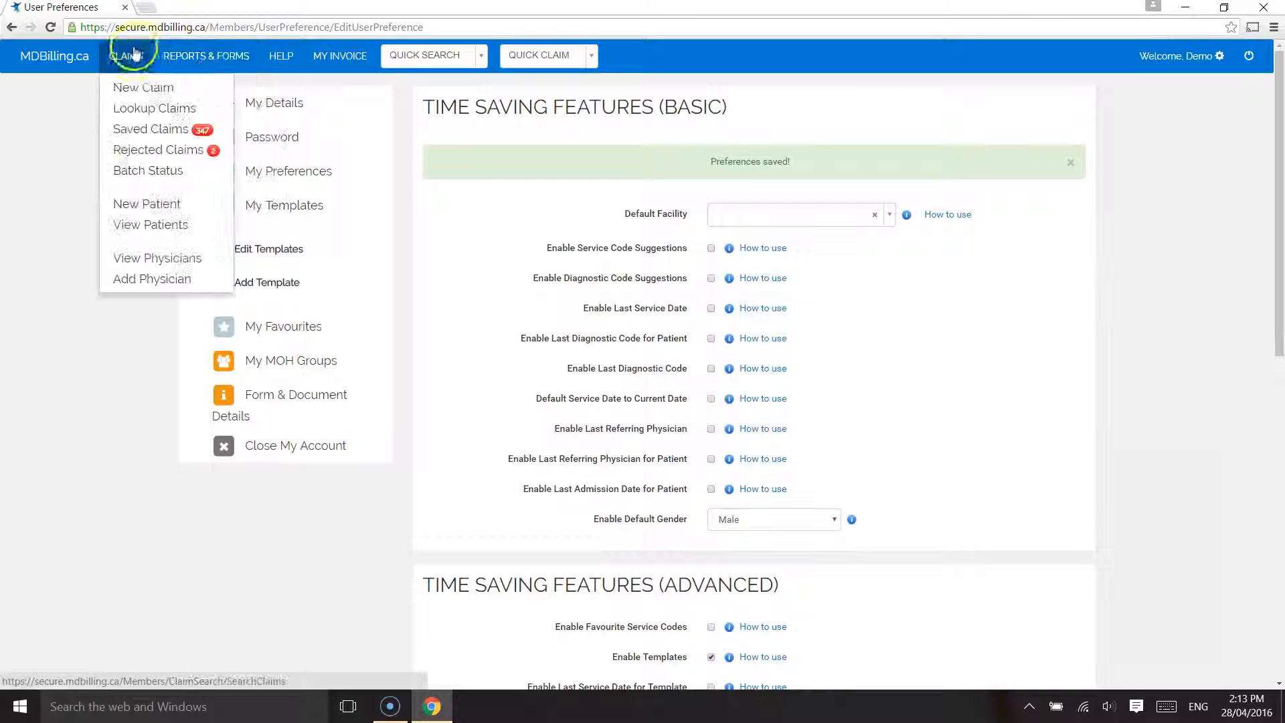
Fill a new claim with searched template Weekend Admission and patient 'doe'
{"action": "left_click", "coordinate": [143, 87]}
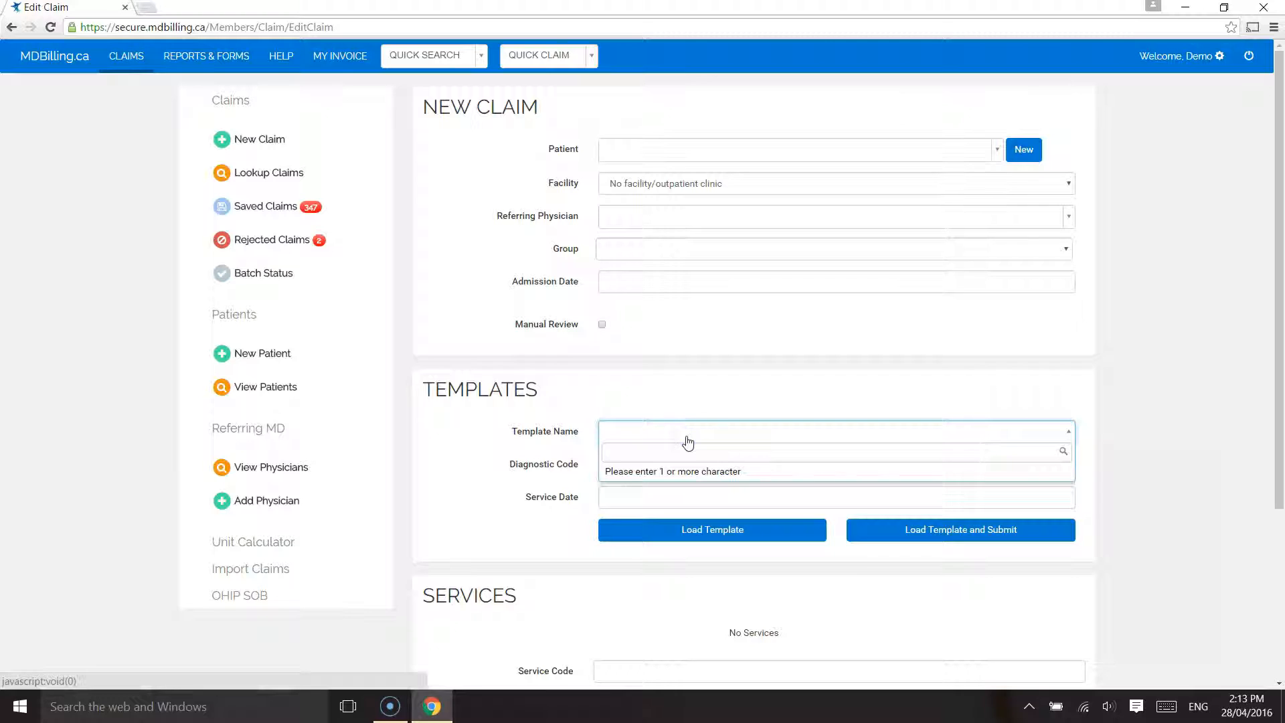
{"action": "type", "text": "weekend Admission"}
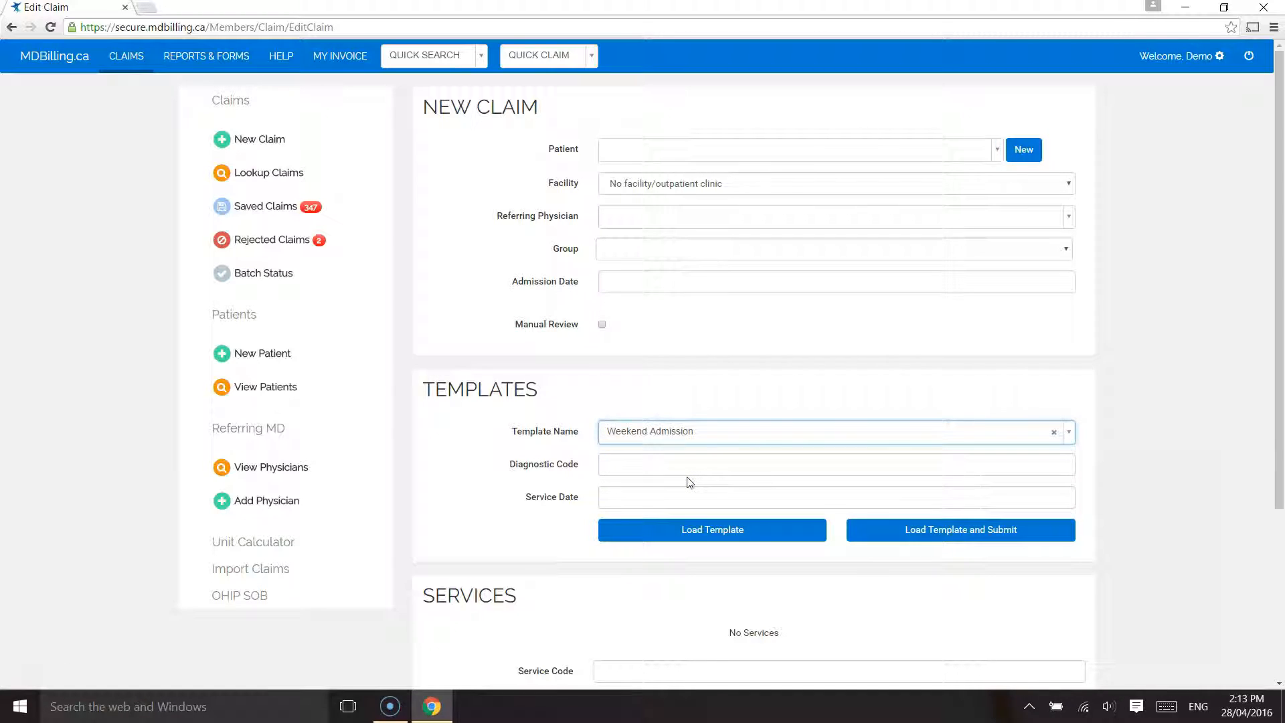
{"action": "left_click", "coordinate": [836, 464]}
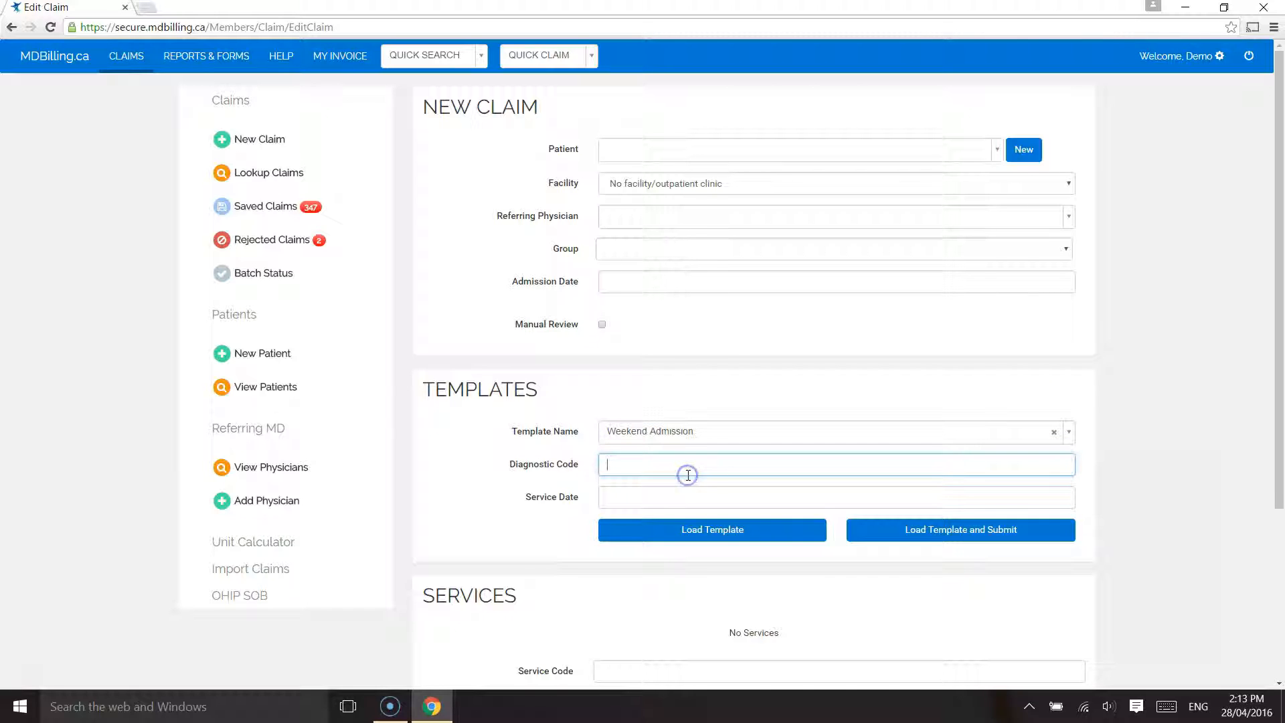
{"action": "left_click", "coordinate": [836, 497]}
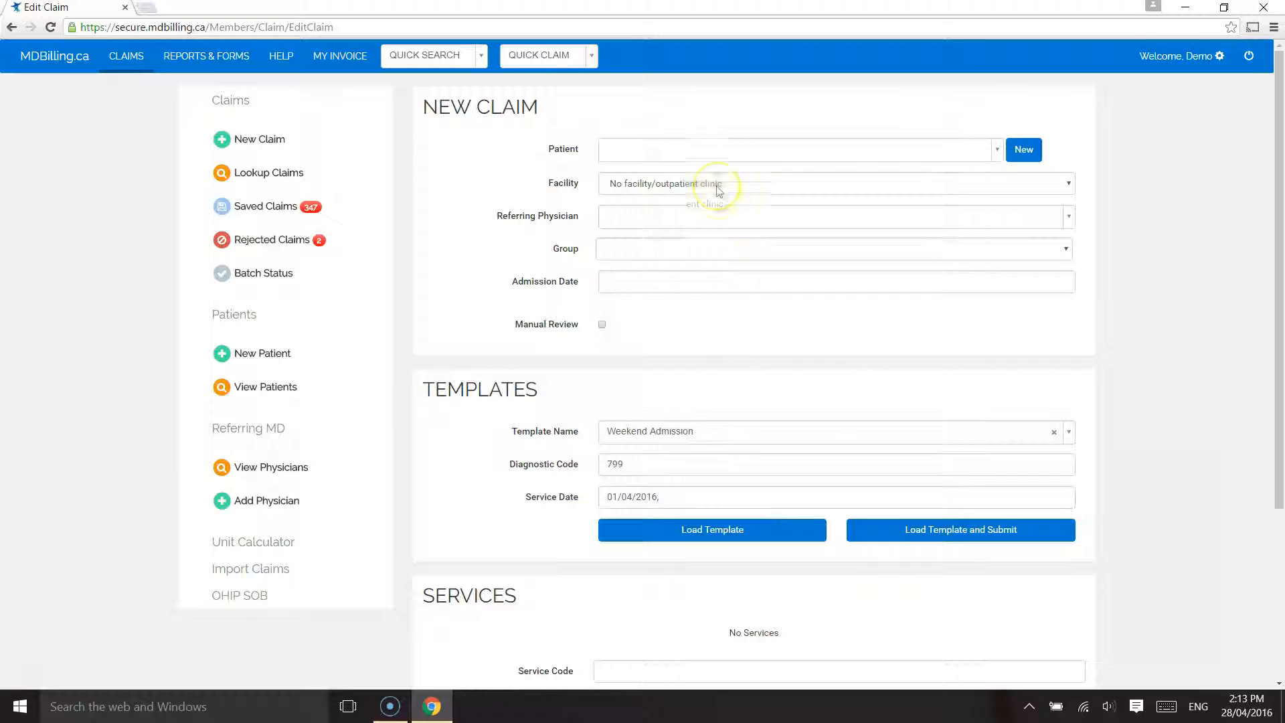
{"action": "type", "text": "doe"}
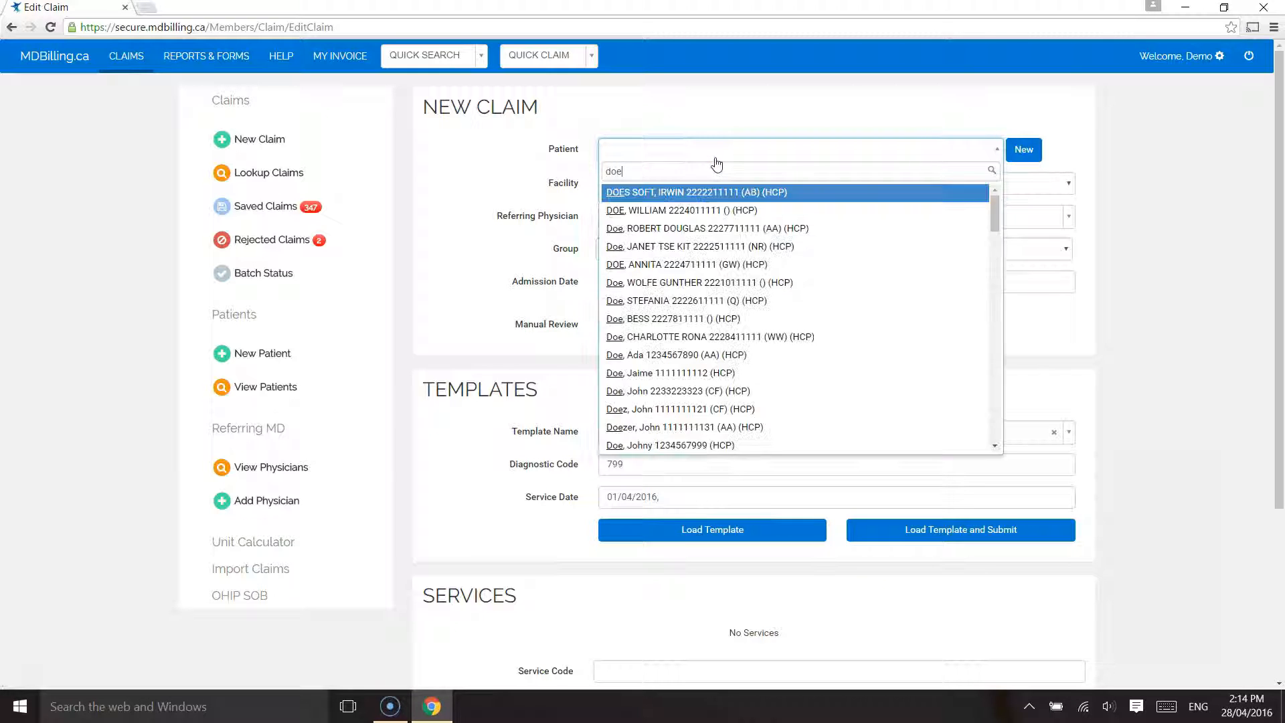
{"action": "left_click", "coordinate": [679, 209]}
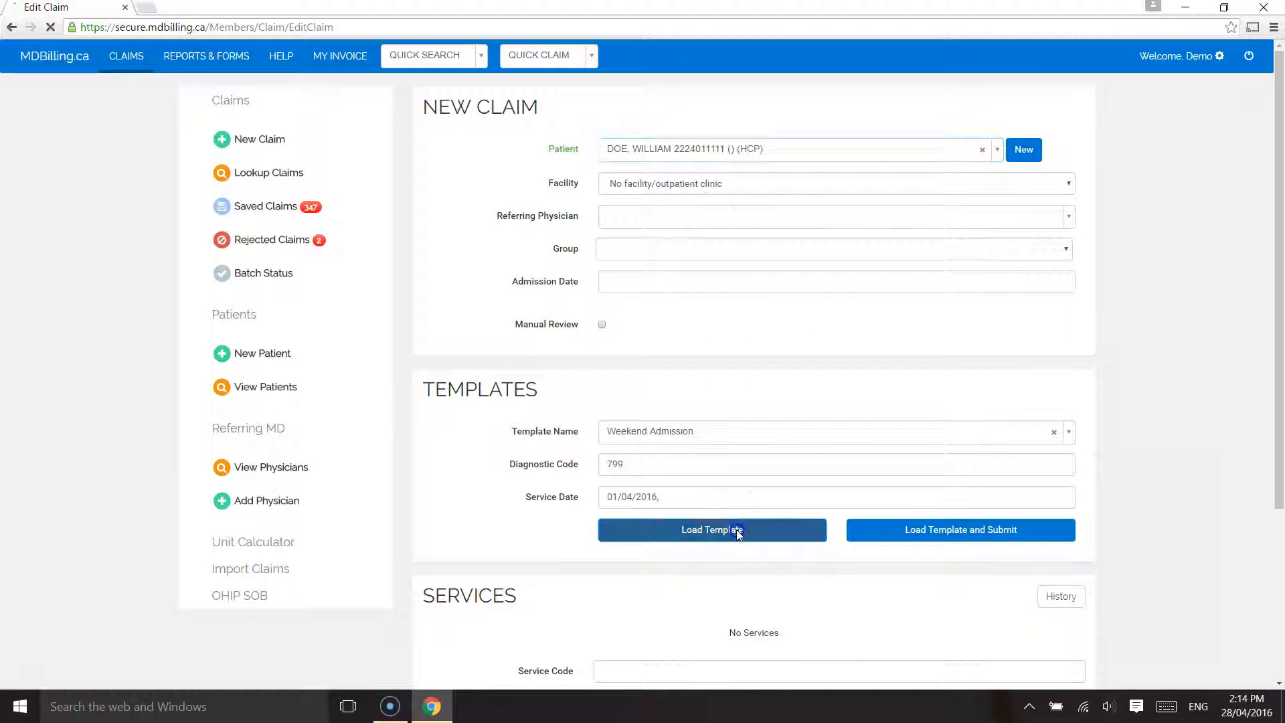